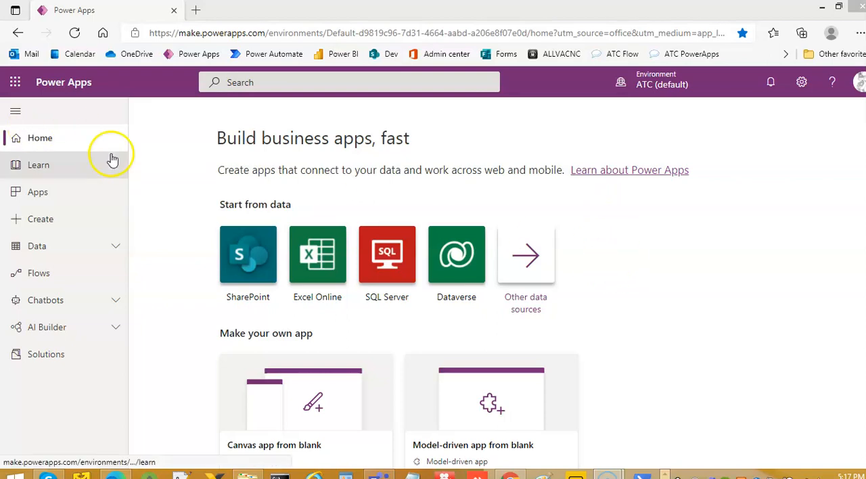
pyautogui.moveTo(82, 164)
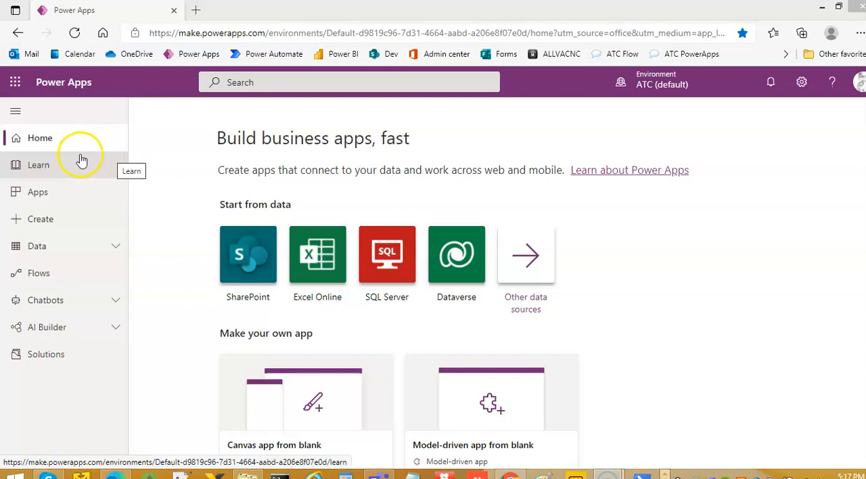
pyautogui.moveTo(57, 192)
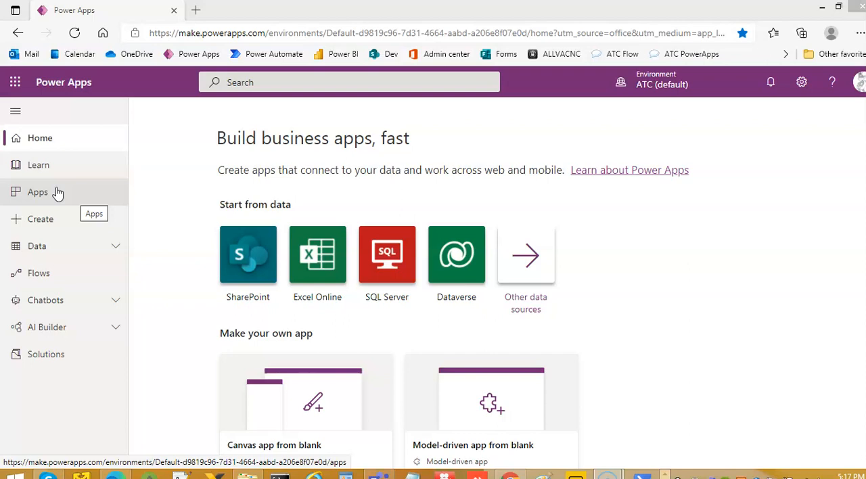
# Go to Apps and show the Component libraries (preview) list
pyautogui.click(38, 192)
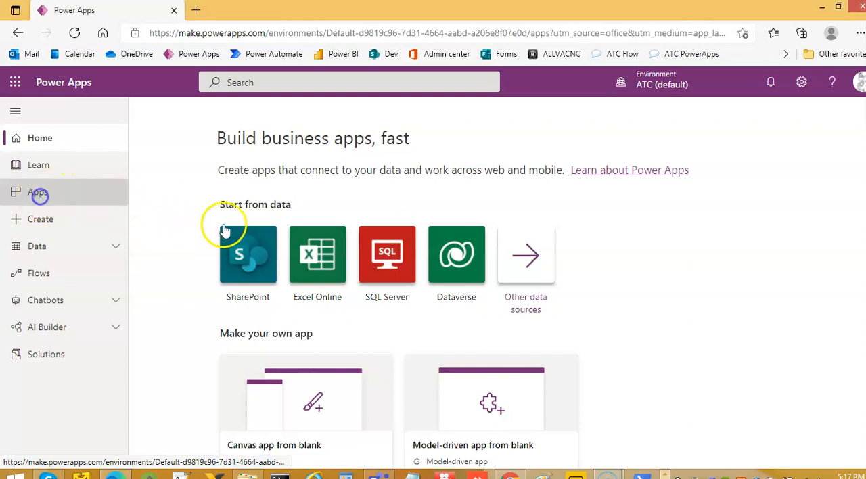
pyautogui.click(38, 191)
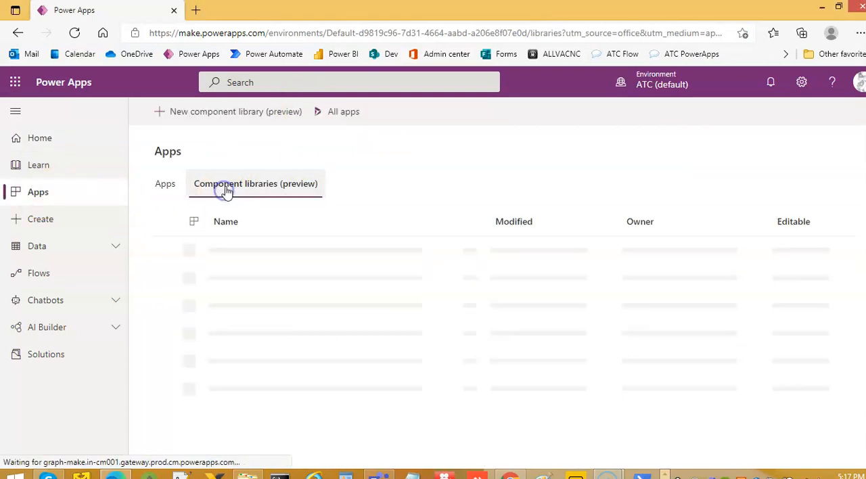
# Create a new component library with the name ScreenAndComponent
pyautogui.click(236, 111)
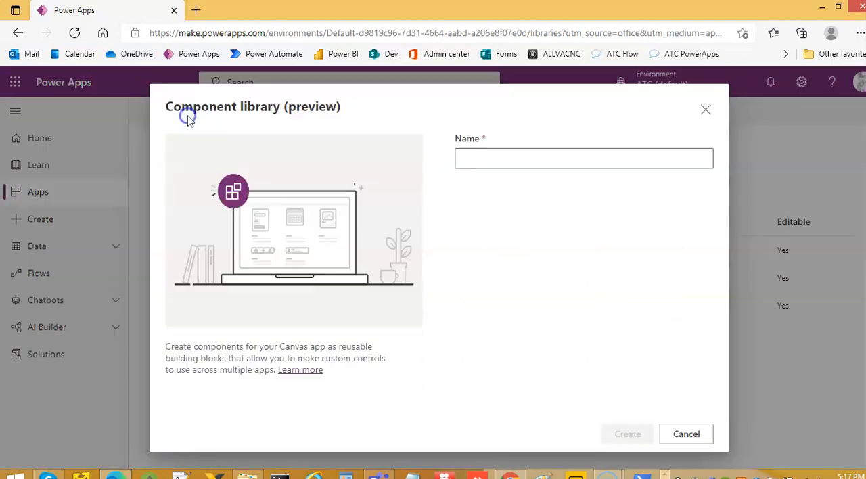
pyautogui.click(583, 158)
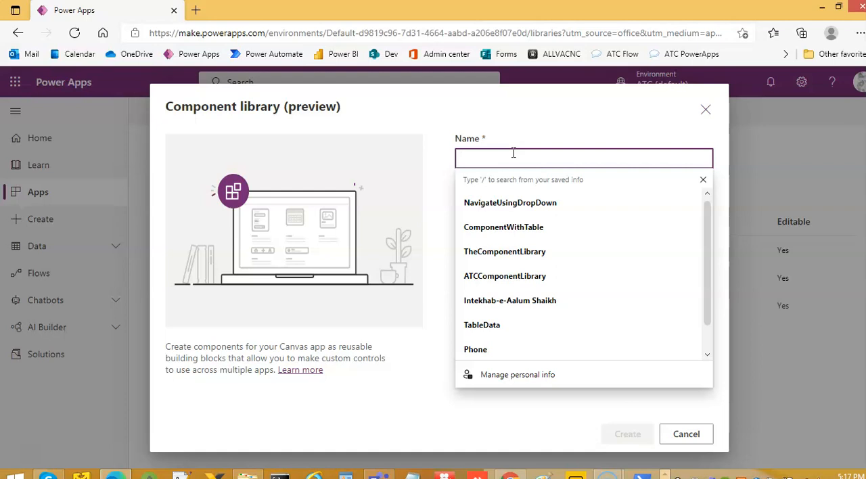
pyautogui.write('Na')
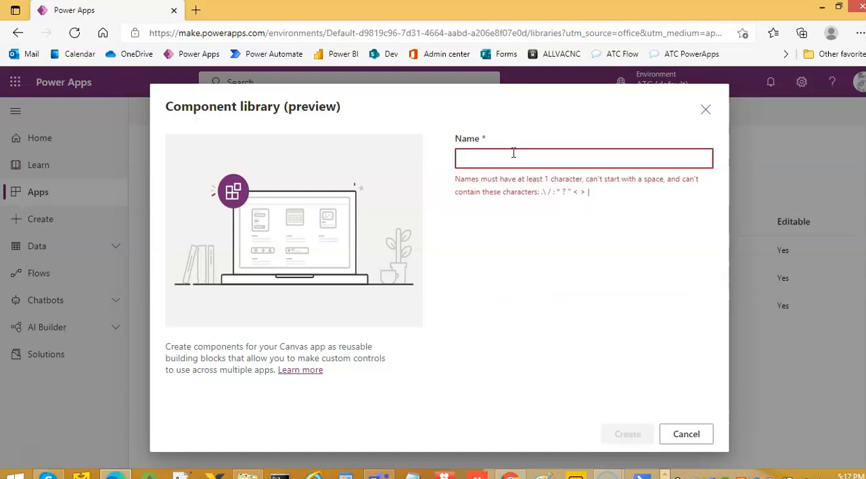
pyautogui.write('S')
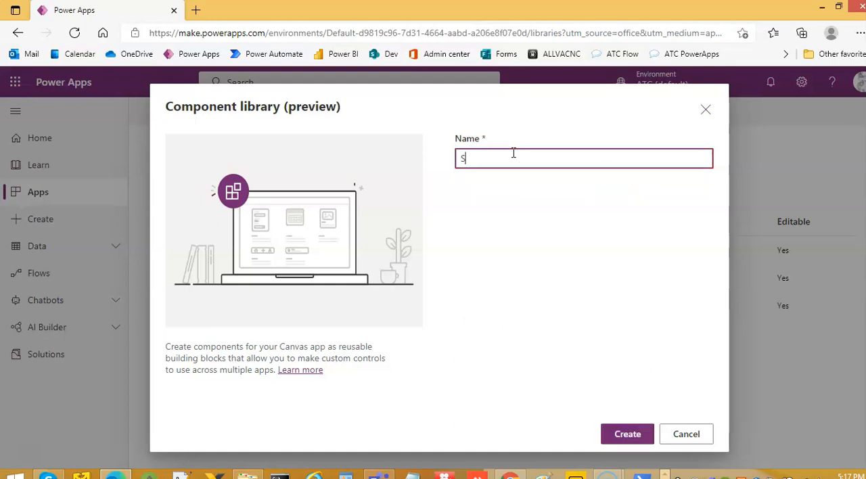
pyautogui.write('creenAndComponent')
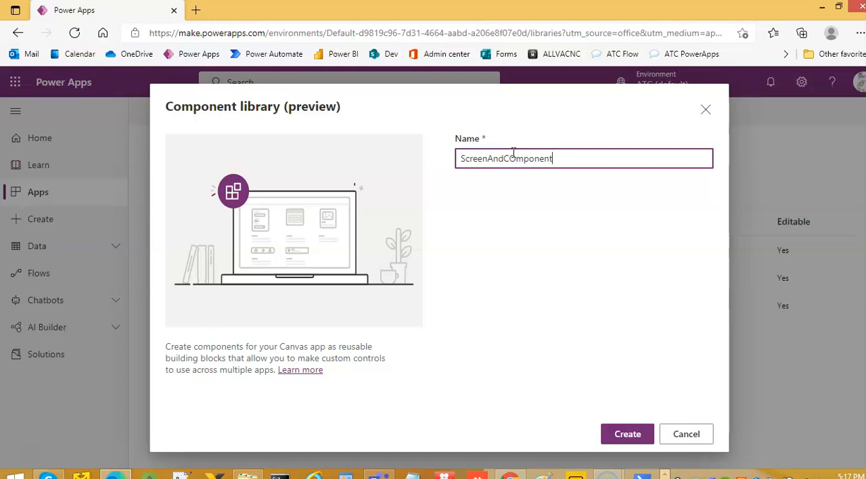
pyautogui.press('Backspace')
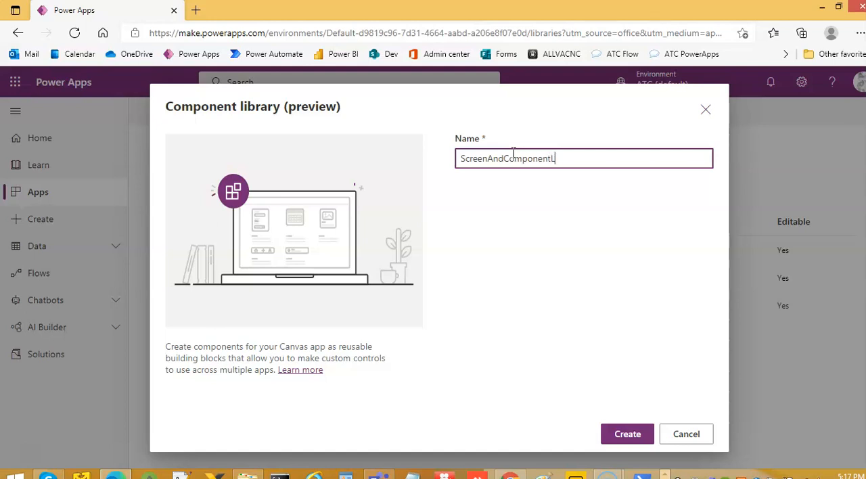
pyautogui.write('ibrary')
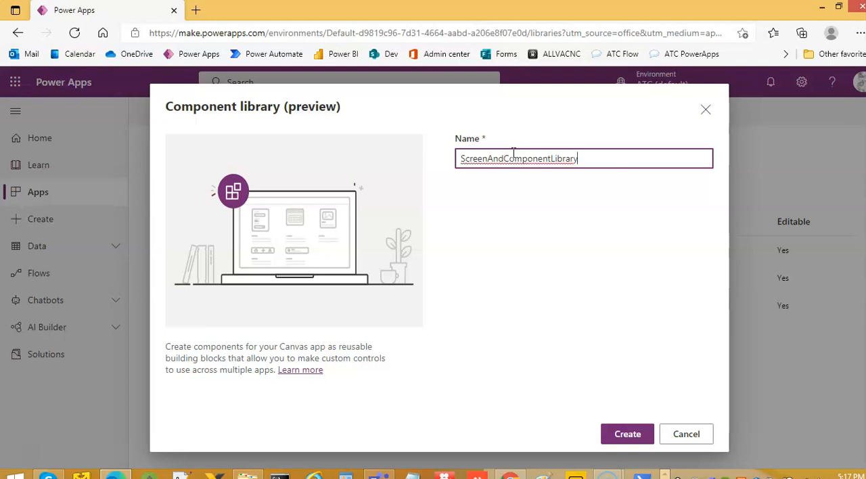
pyautogui.moveTo(556, 149)
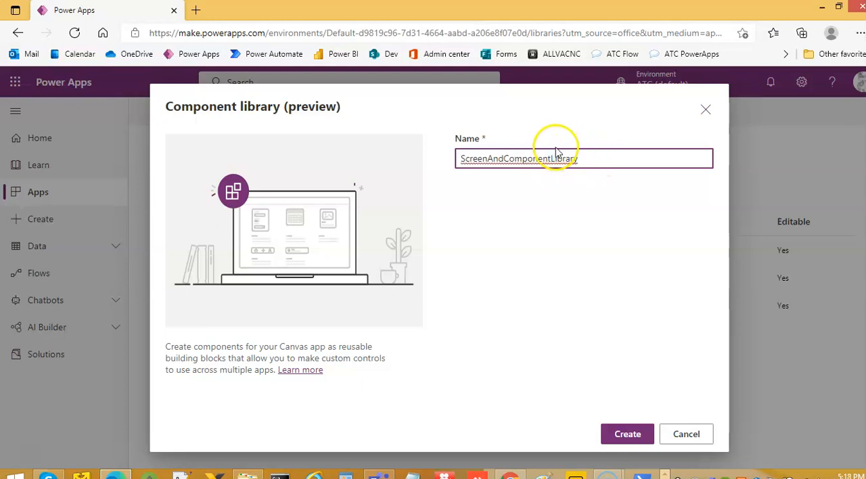
pyautogui.doubleClick(564, 158)
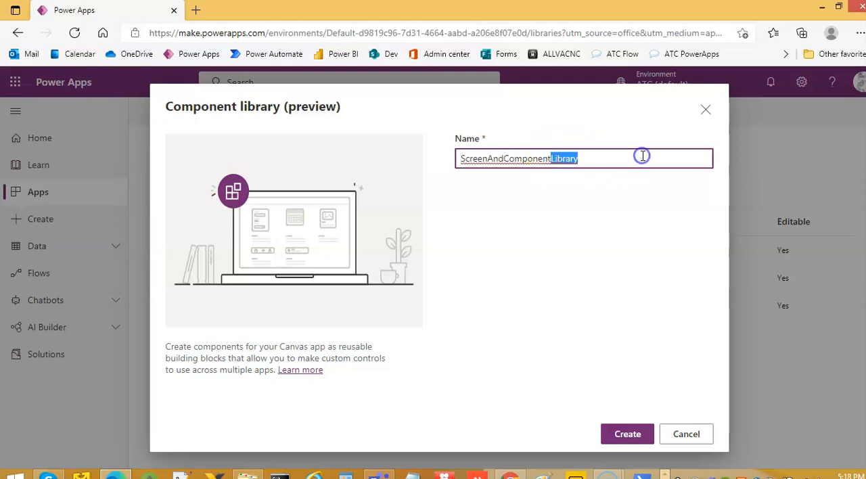
pyautogui.press('Backspace')
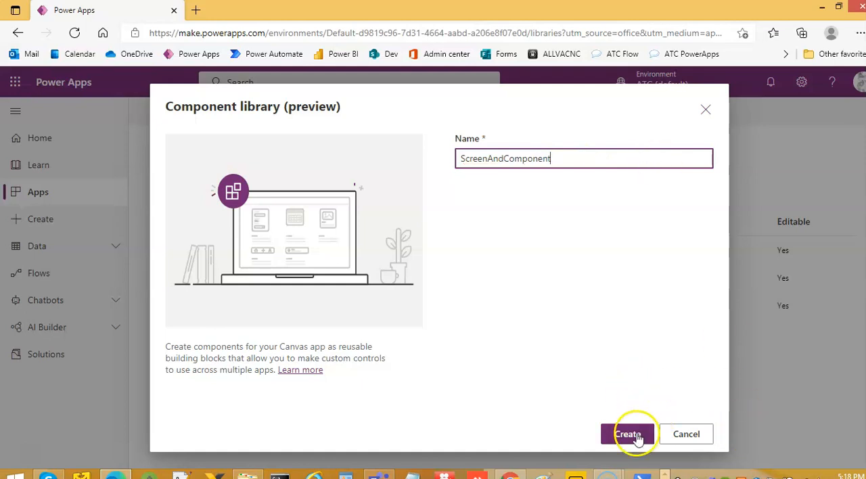
pyautogui.click(627, 434)
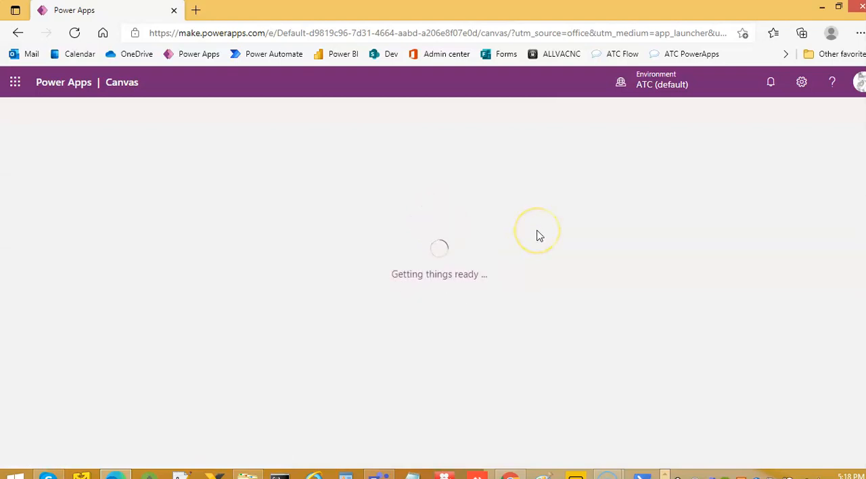
pyautogui.moveTo(493, 247)
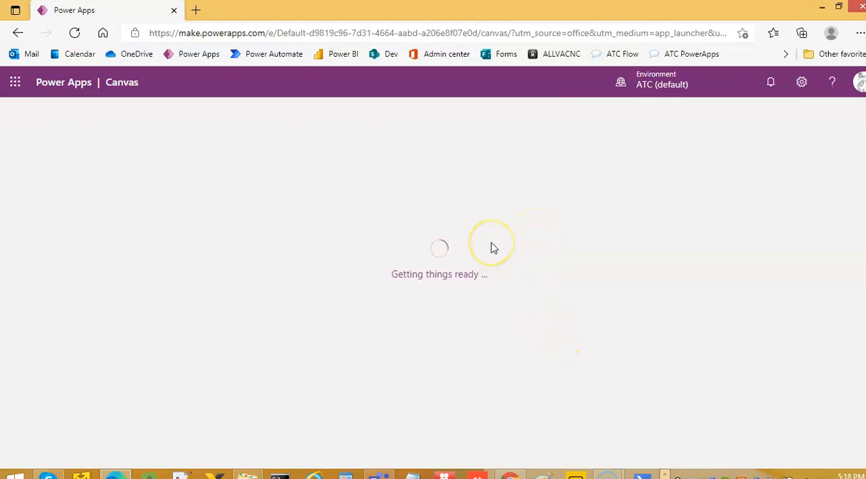
pyautogui.moveTo(476, 243)
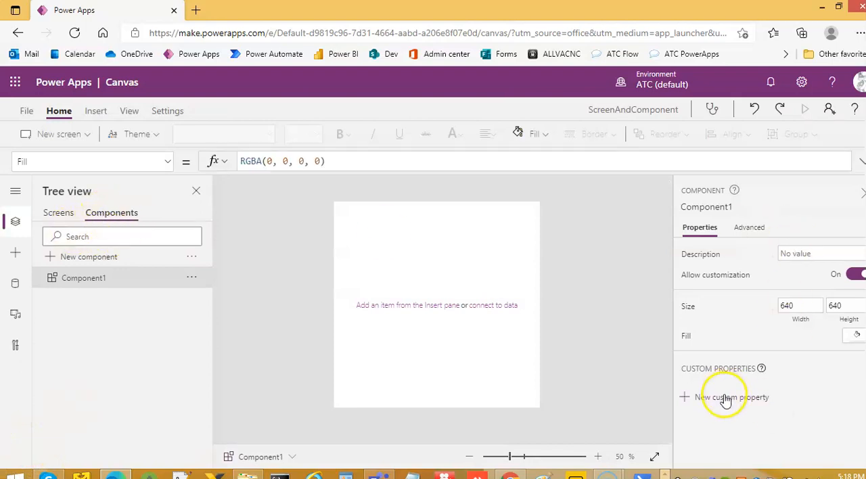
# Create a custom property on Component1 with display name DropDownData and data type Table
pyautogui.click(724, 397)
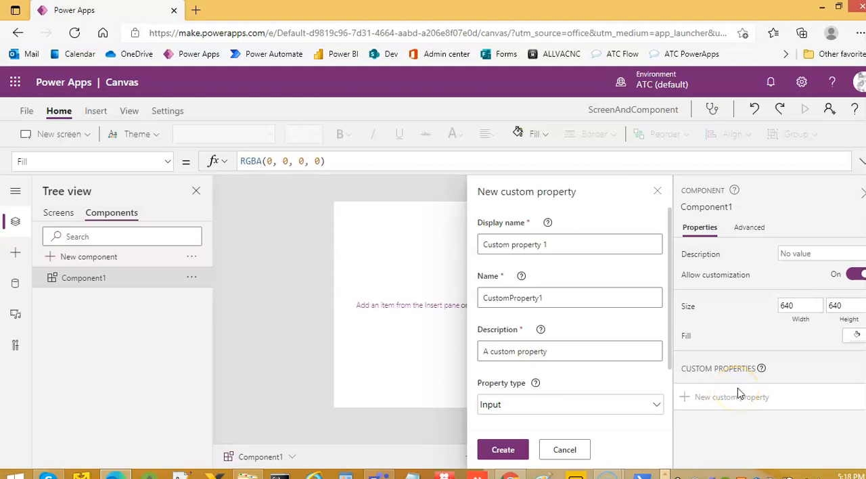
pyautogui.click(577, 245)
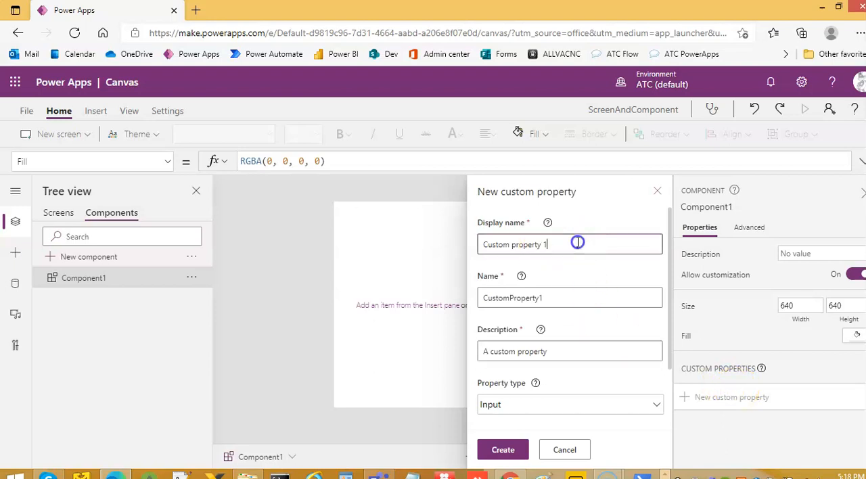
pyautogui.write('Drop')
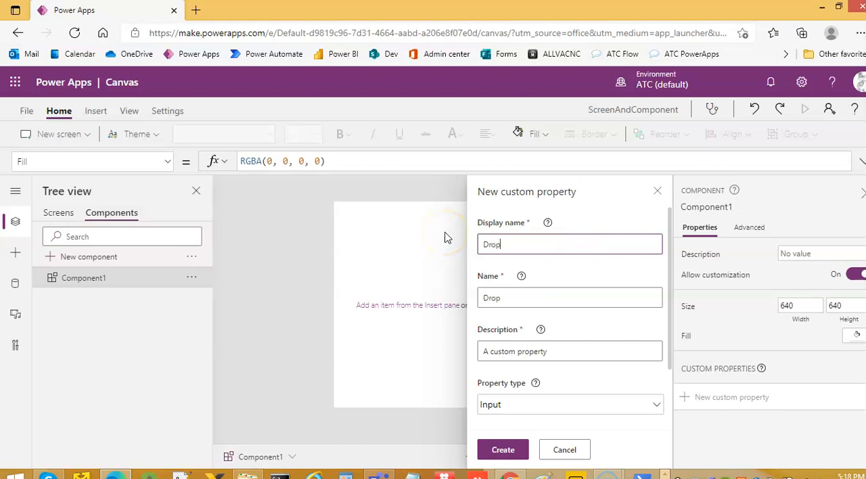
pyautogui.write('Down')
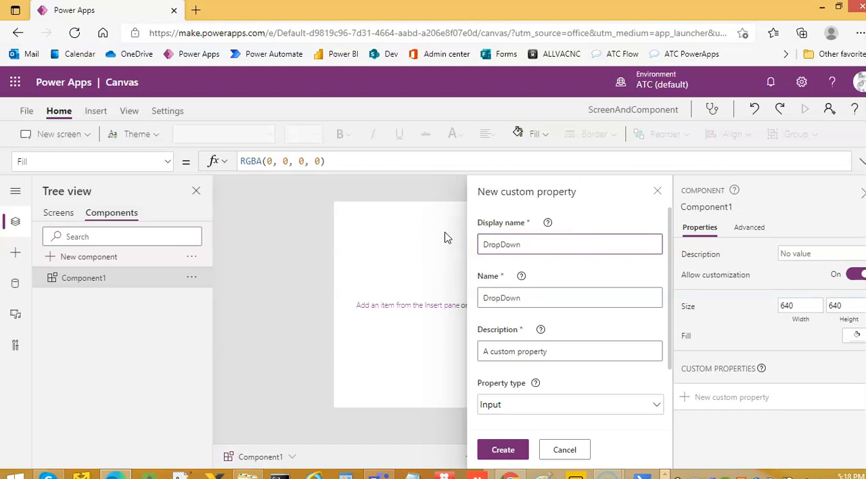
pyautogui.write('Data')
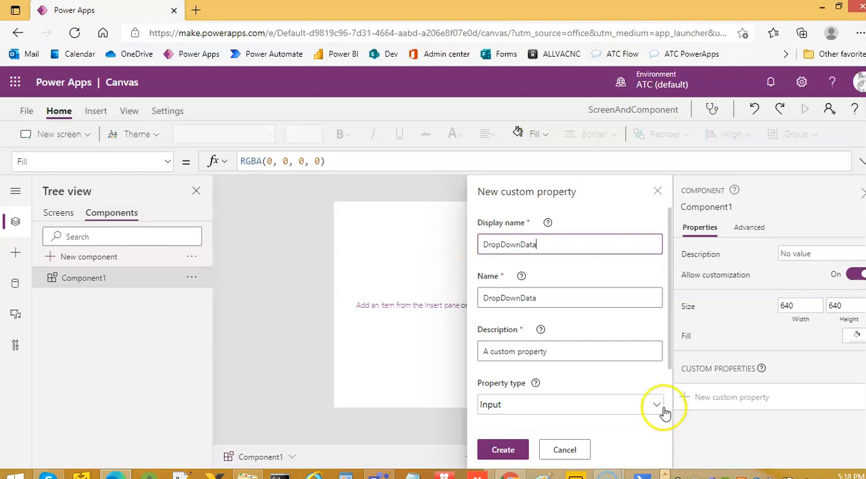
pyautogui.scroll(-3)
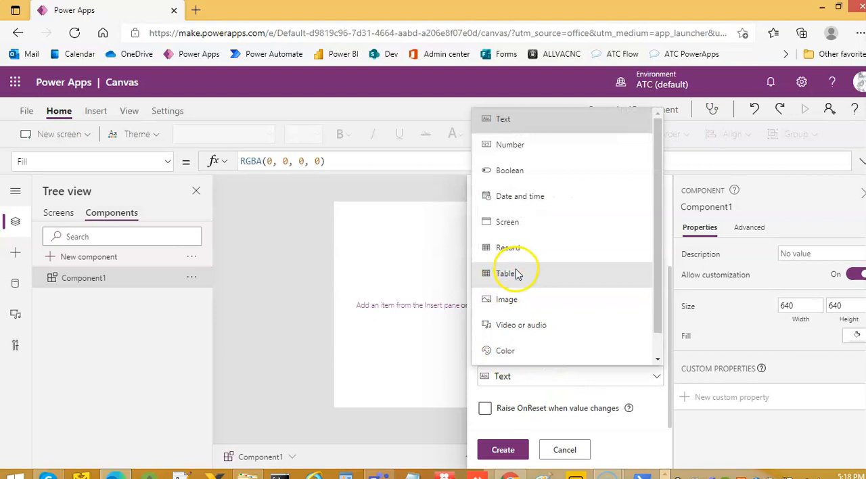
pyautogui.click(507, 273)
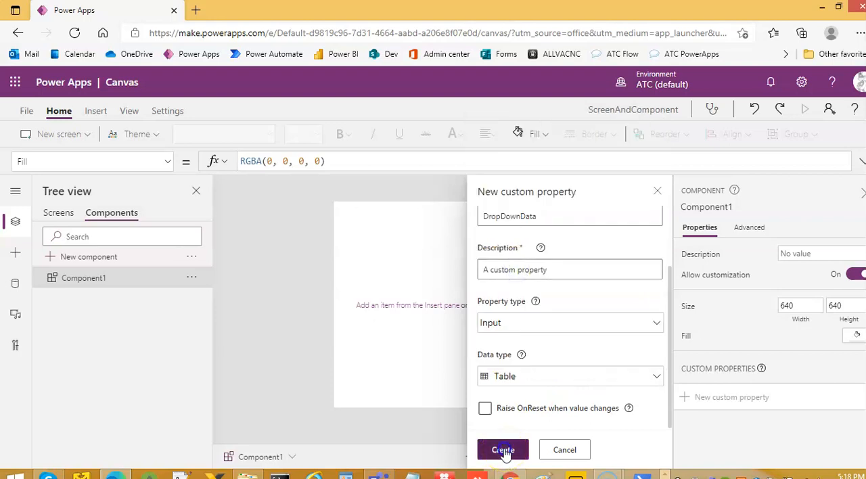
pyautogui.click(503, 450)
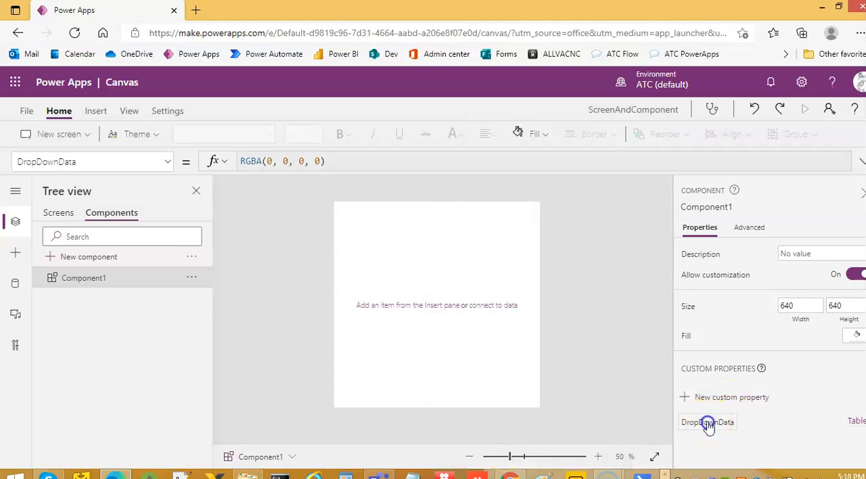
# Change the sample record to ScreenText: "NameOfScreen1", removing SampleBooleanField
pyautogui.click(707, 421)
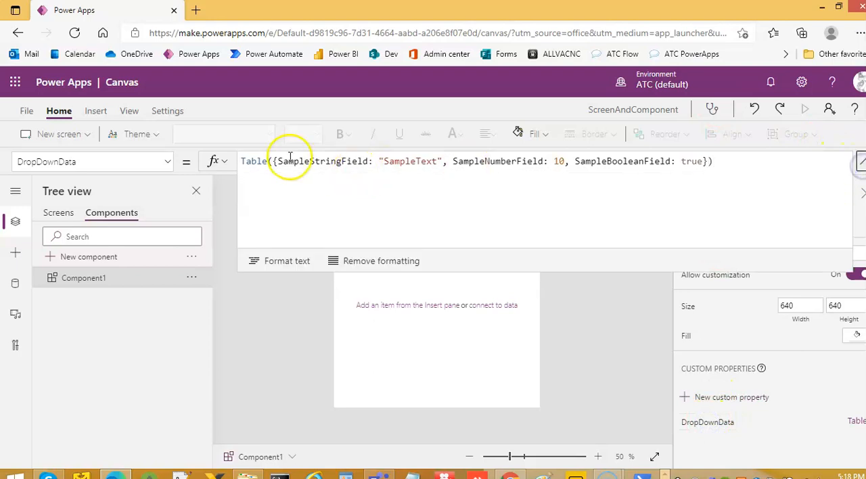
pyautogui.click(273, 161)
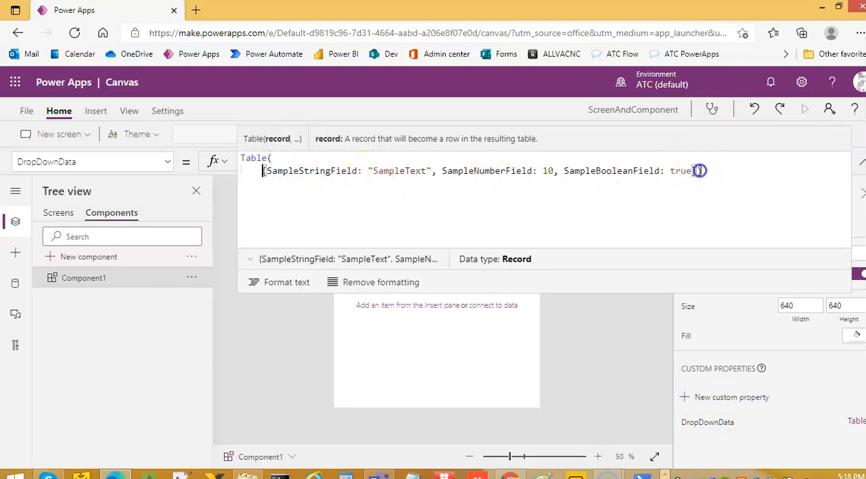
pyautogui.press('Enter')
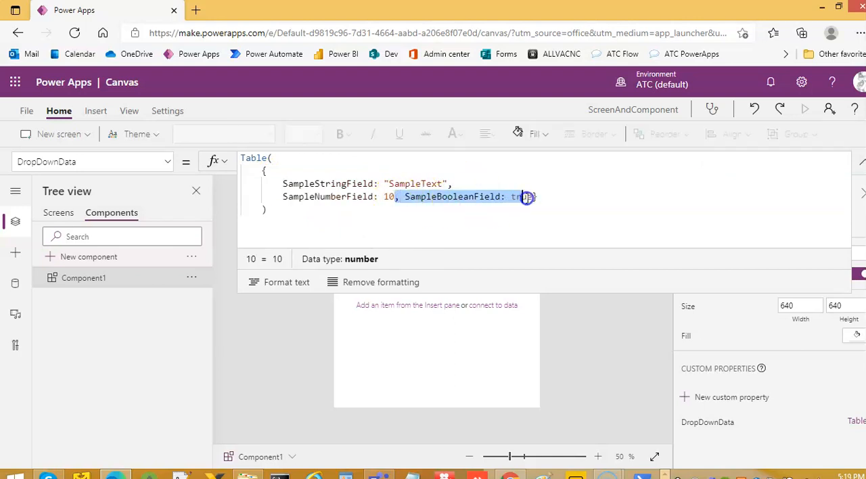
pyautogui.press('Delete')
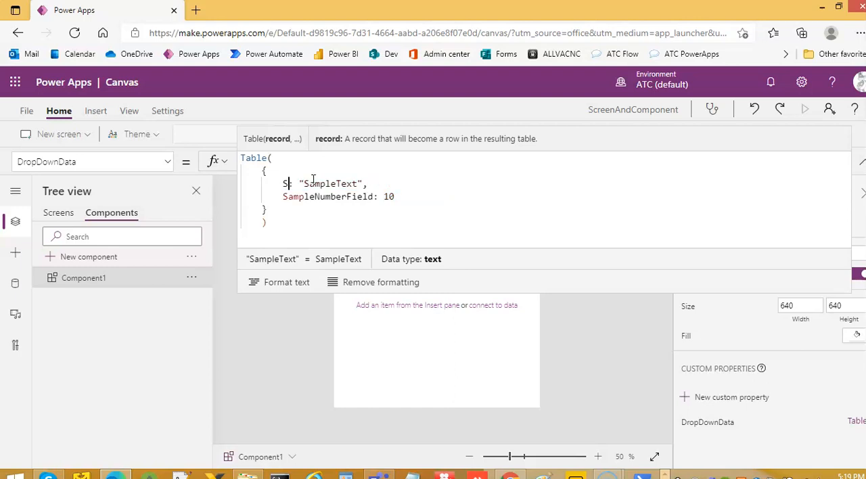
pyautogui.write('creenText')
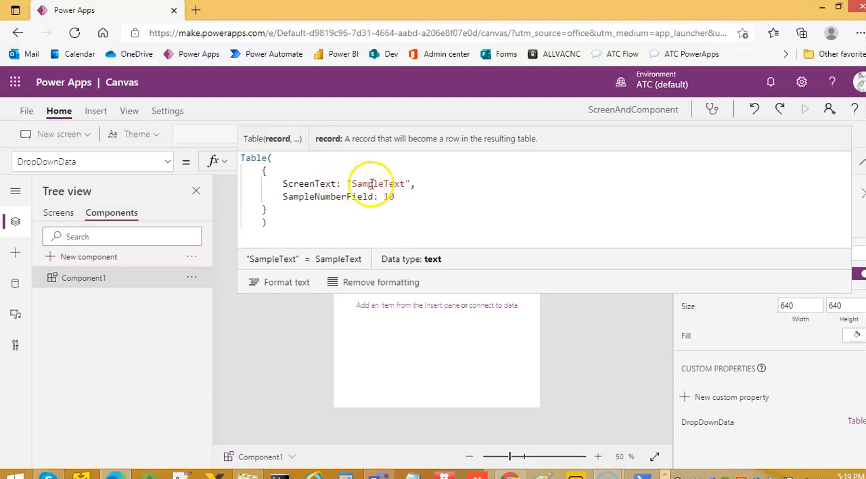
pyautogui.doubleClick(377, 184)
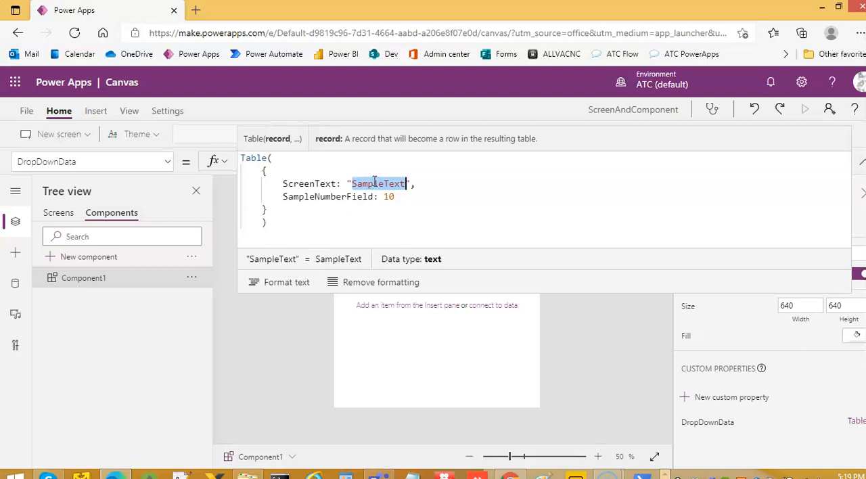
pyautogui.write('NameOfScr')
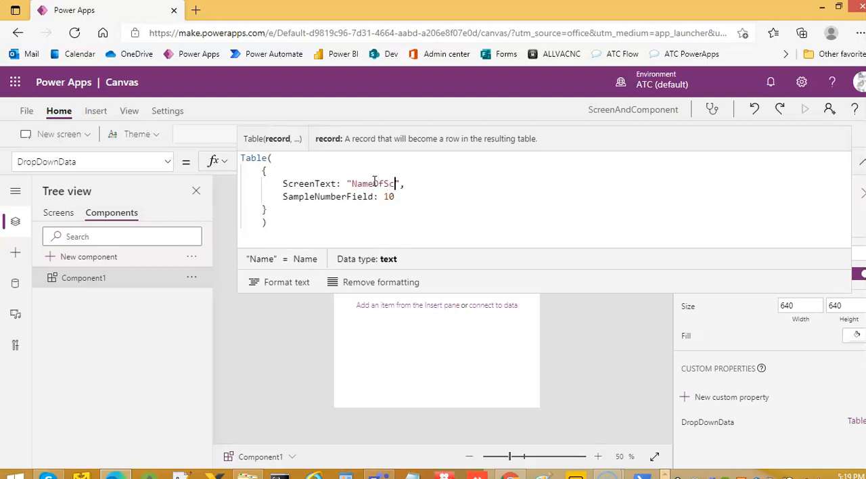
pyautogui.write('een')
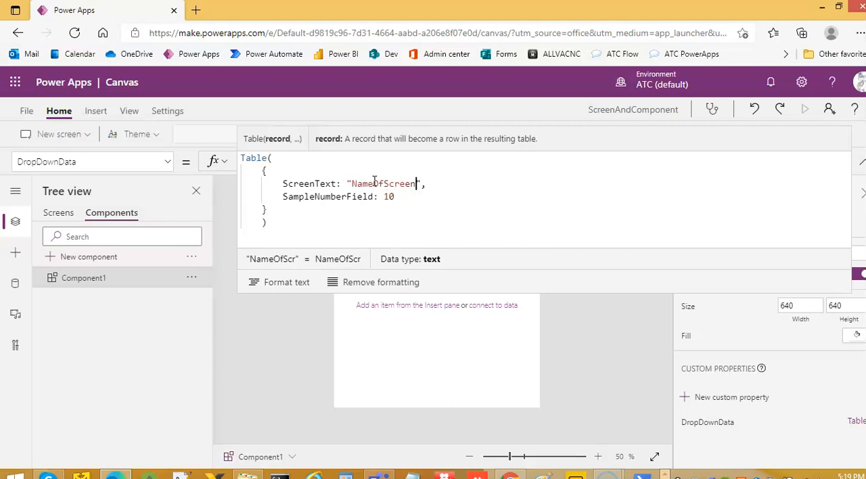
pyautogui.write('1')
pyautogui.click(339, 196)
pyautogui.write('Scr')
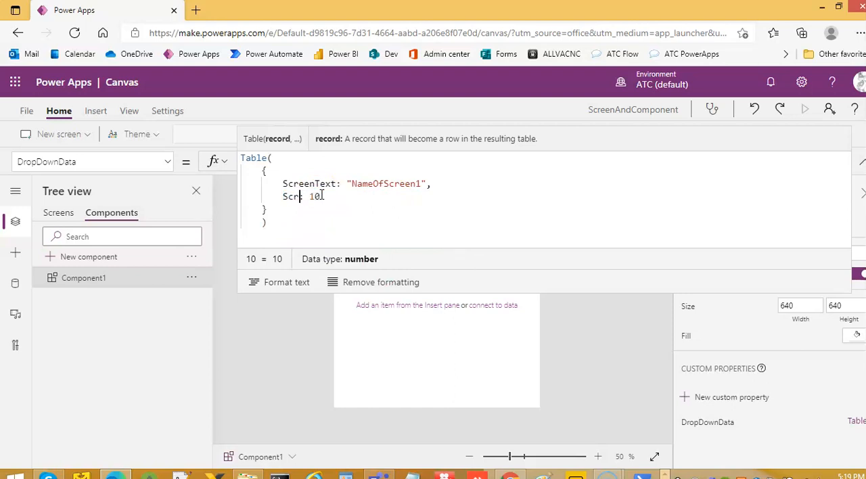
# Add Screen: App.ActiveScreen to the record and copy it for screens 2 and 3
pyautogui.write('een')
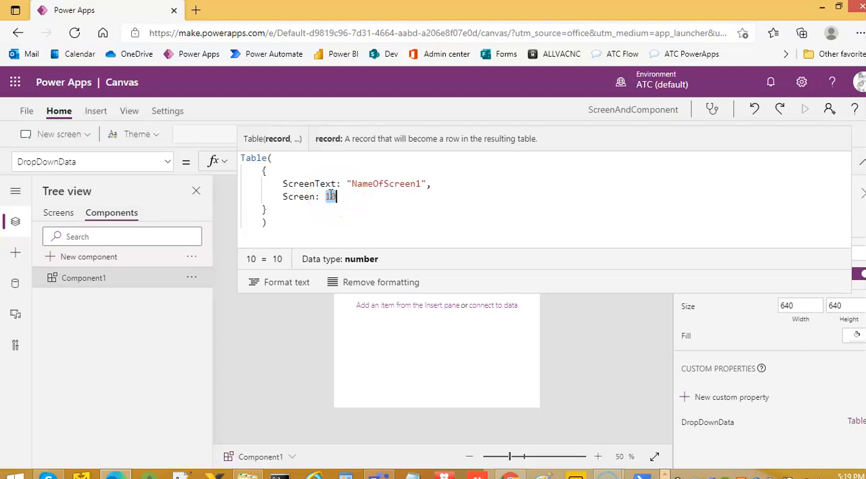
pyautogui.write('App.ActiveScree')
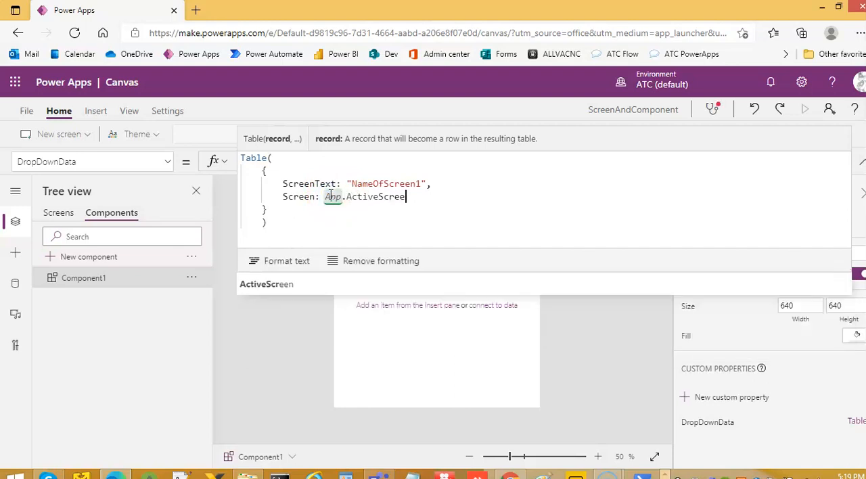
pyautogui.click(378, 196)
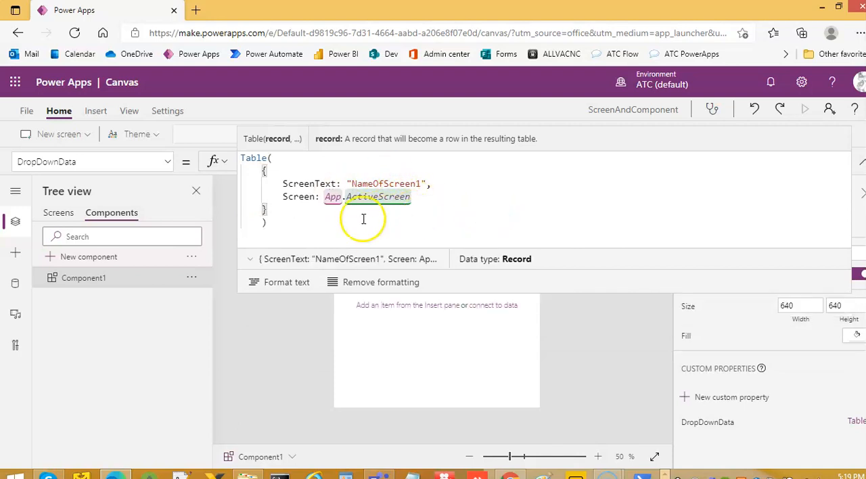
pyautogui.moveTo(326, 212)
pyautogui.write(',')
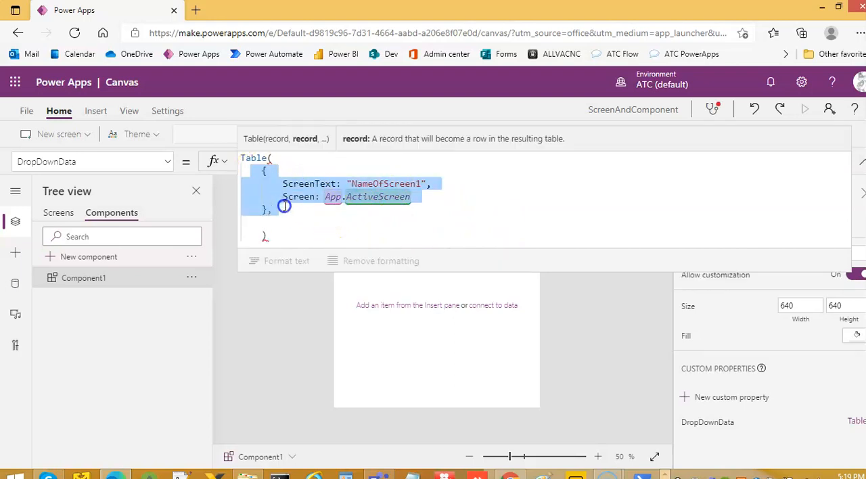
pyautogui.click(339, 208)
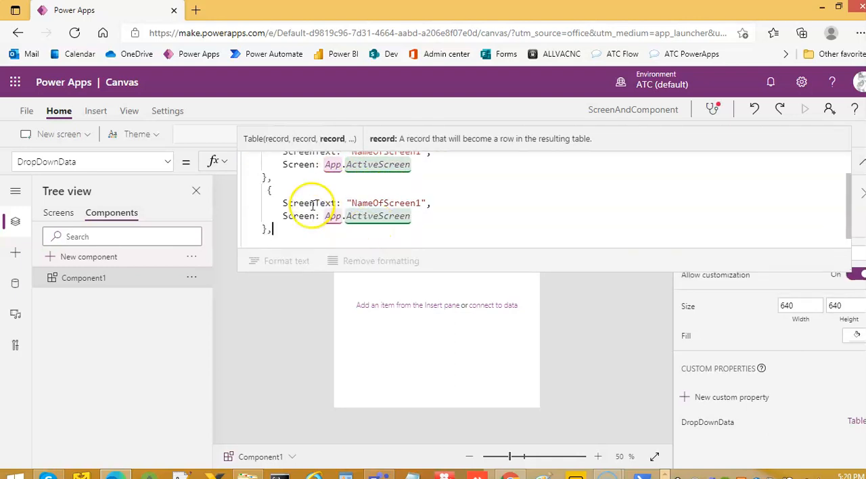
pyautogui.click(422, 203)
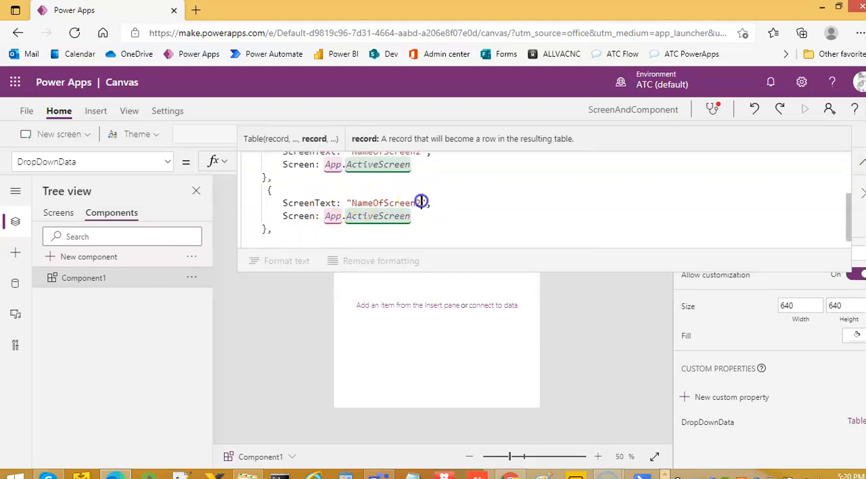
pyautogui.write('3')
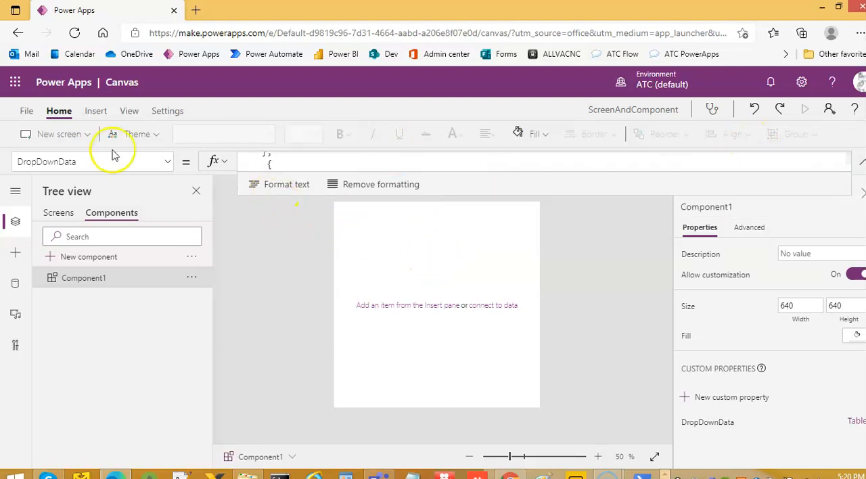
# Insert a Drop down input control into Component1 and move it slightly lower
pyautogui.click(95, 110)
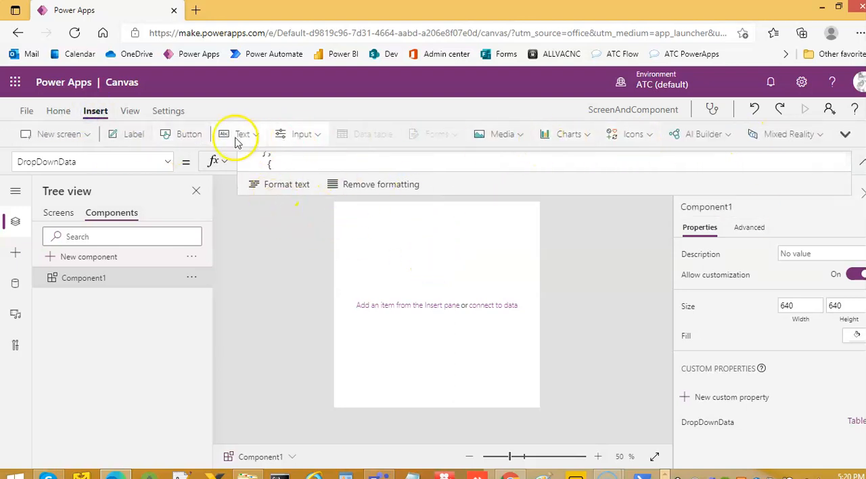
pyautogui.click(301, 134)
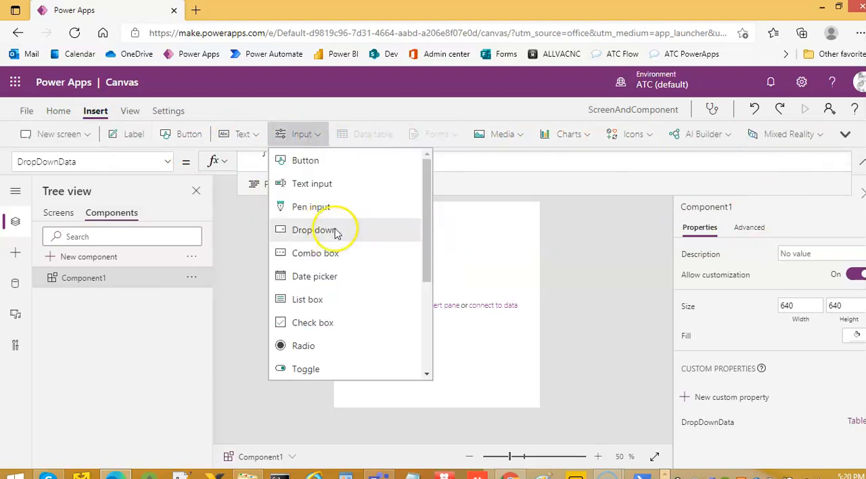
pyautogui.click(314, 229)
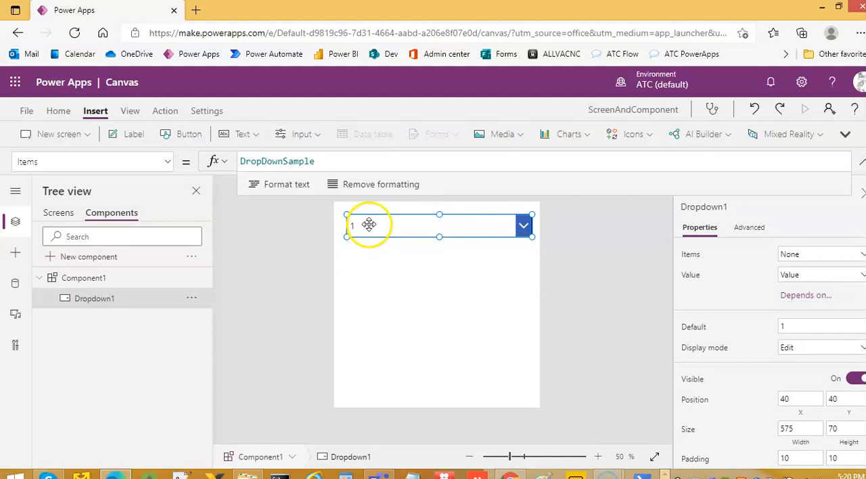
pyautogui.moveTo(369, 224); pyautogui.dragTo(391, 248)
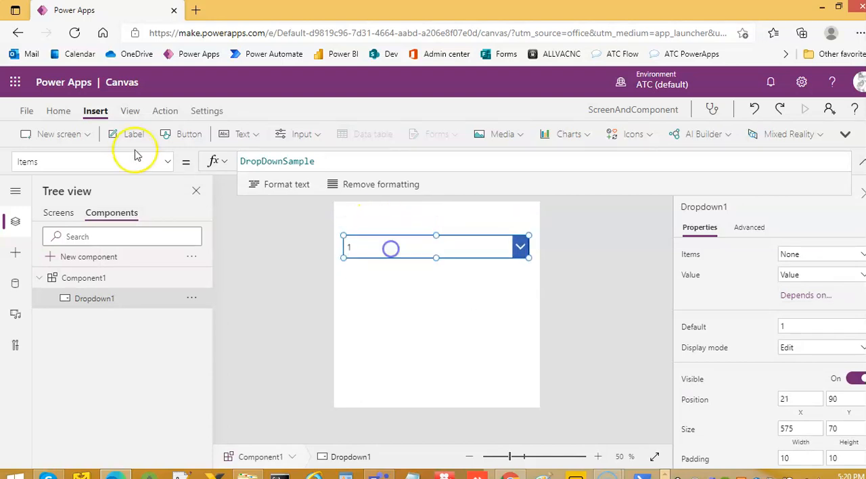
# Add a text label, then set the dropdown's Items to Component1.DropDownData
pyautogui.click(133, 133)
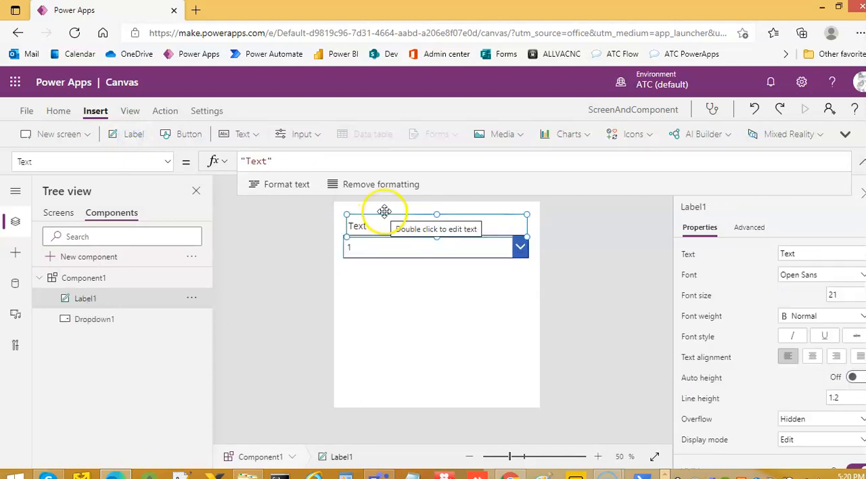
pyautogui.moveTo(413, 224)
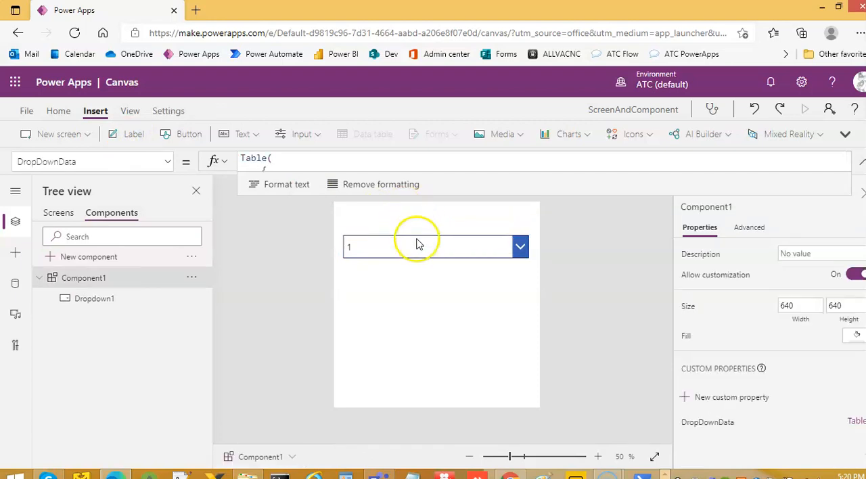
pyautogui.click(423, 224)
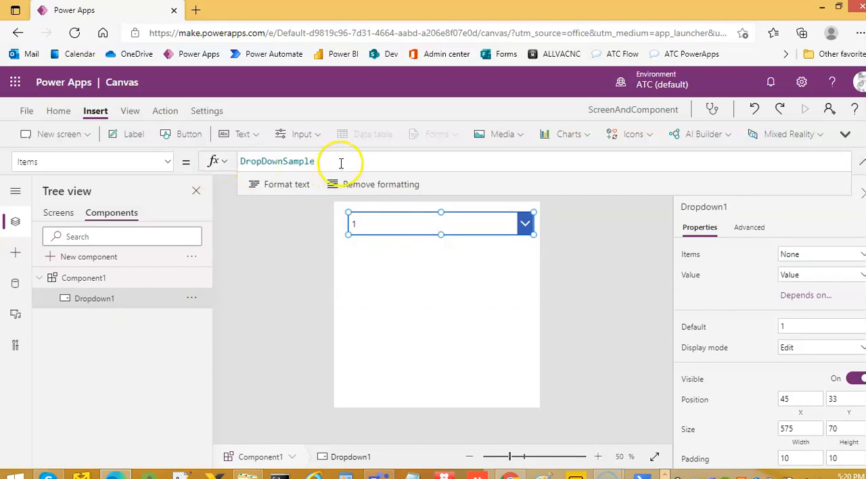
pyautogui.write('Component1.')
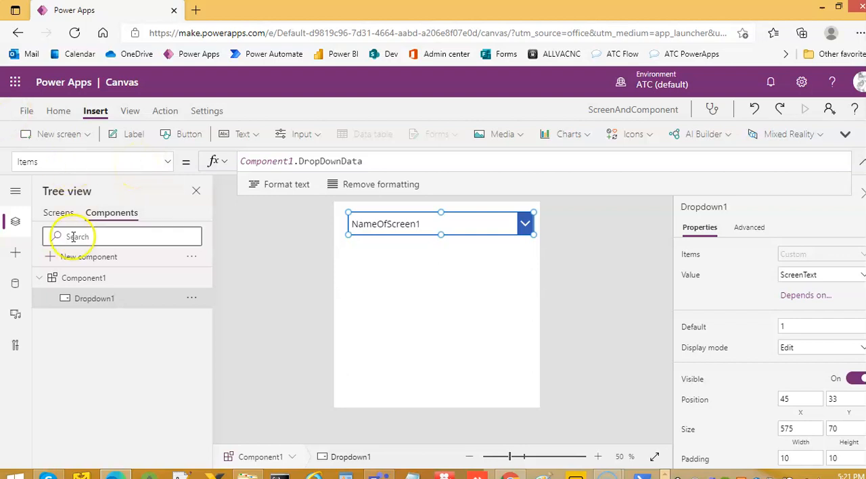
# Add a text label to Screen1 with the text "This is Screen1"
pyautogui.click(59, 213)
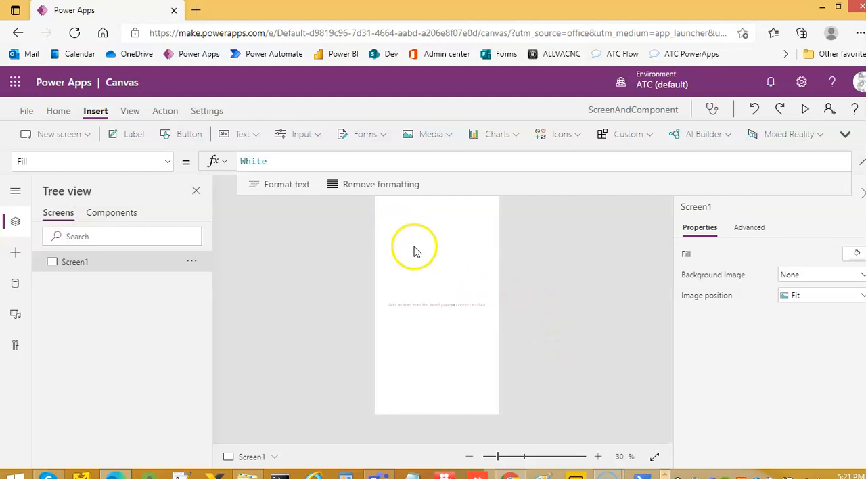
pyautogui.click(134, 134)
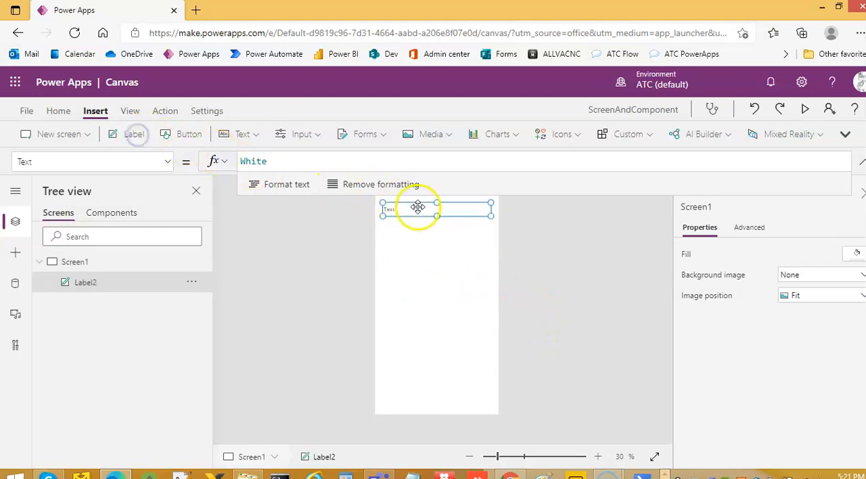
pyautogui.click(437, 210)
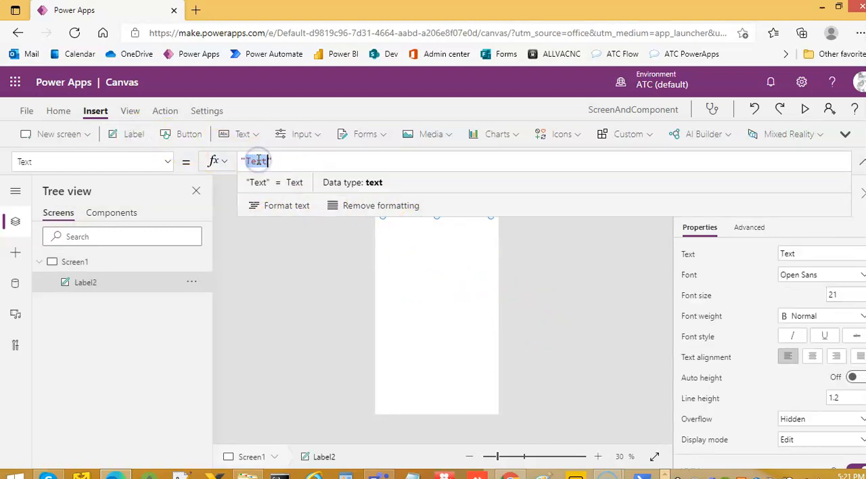
pyautogui.write('This is')
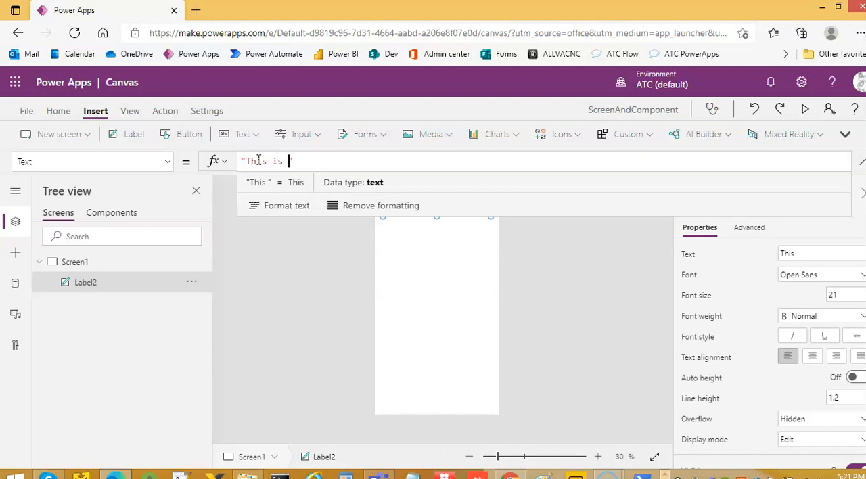
pyautogui.write('Scr')
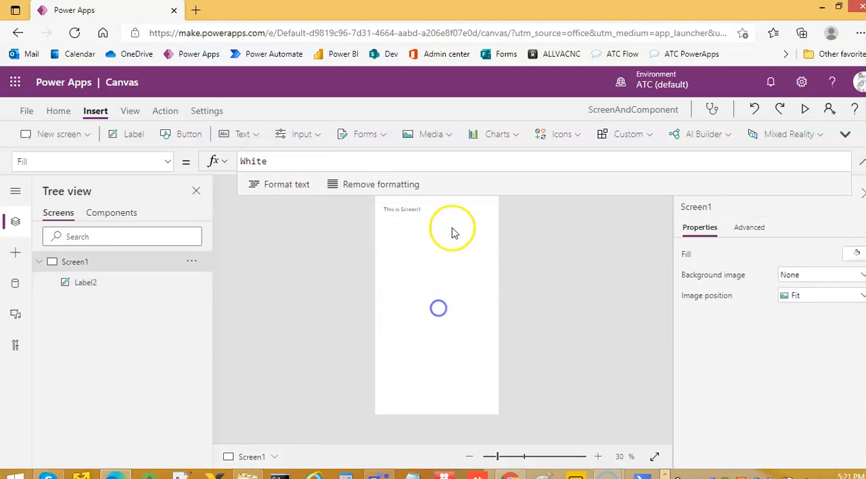
pyautogui.click(402, 208)
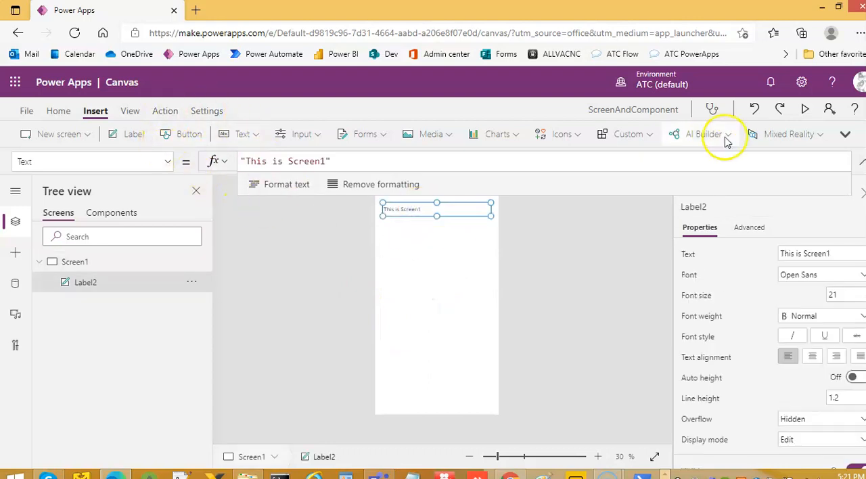
# Insert Component1 from the Custom components list onto Screen1
pyautogui.click(628, 133)
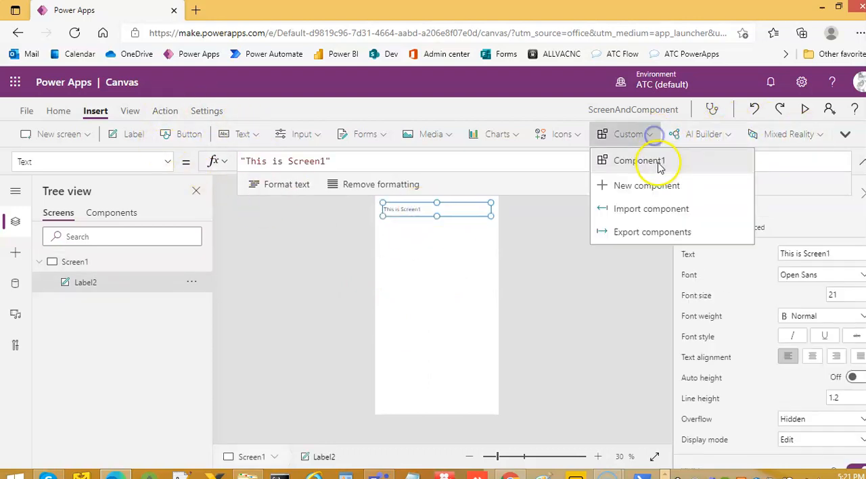
pyautogui.click(639, 160)
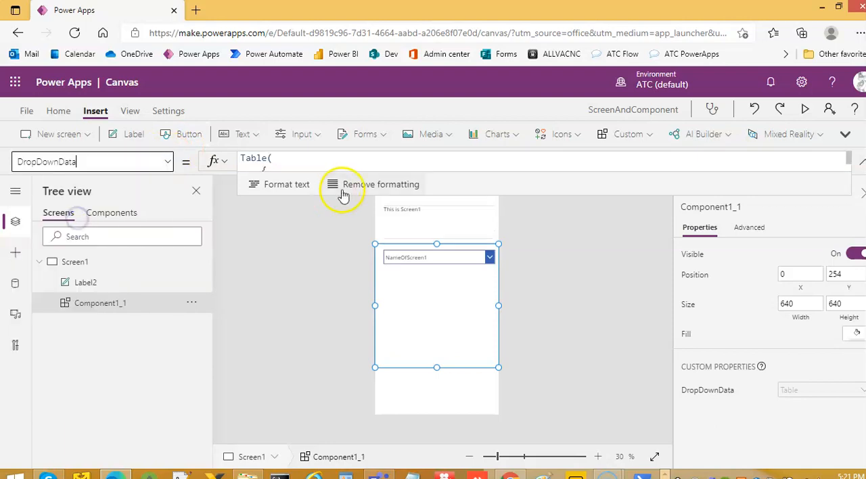
# Replace the App.ActiveScreen references in DropDownData with Screen1, Screen2 and Screen3
pyautogui.click(381, 184)
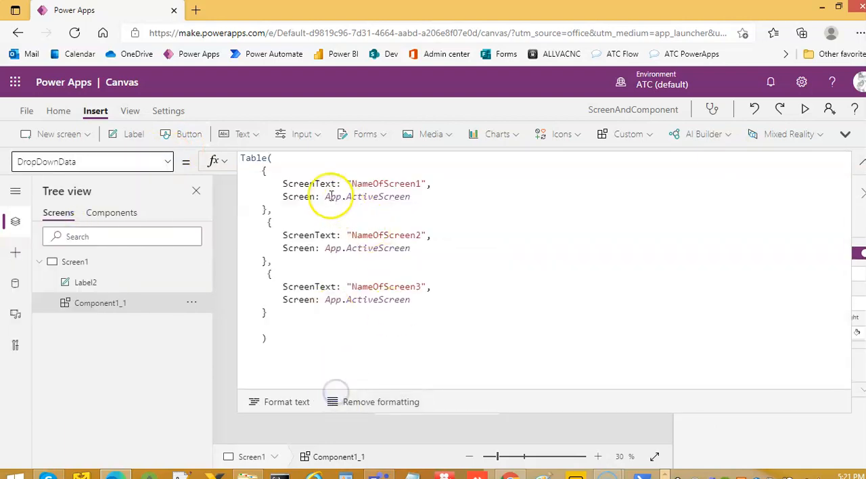
pyautogui.doubleClick(367, 196)
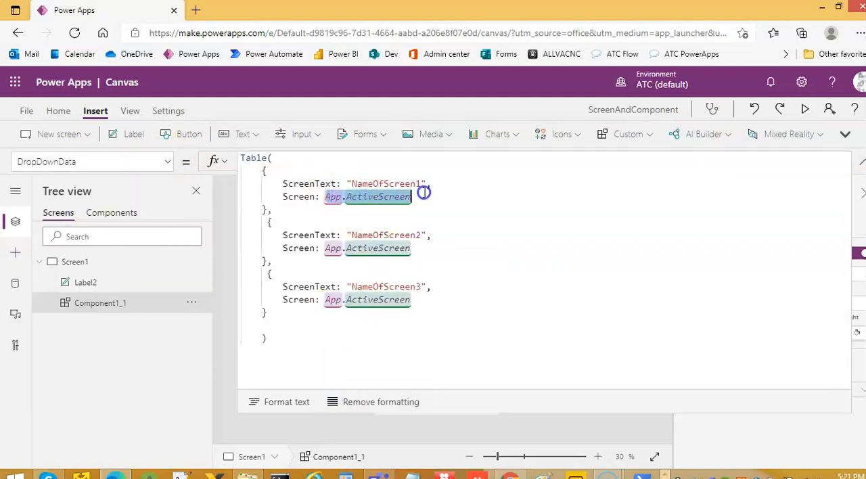
pyautogui.write('Screen: Scr')
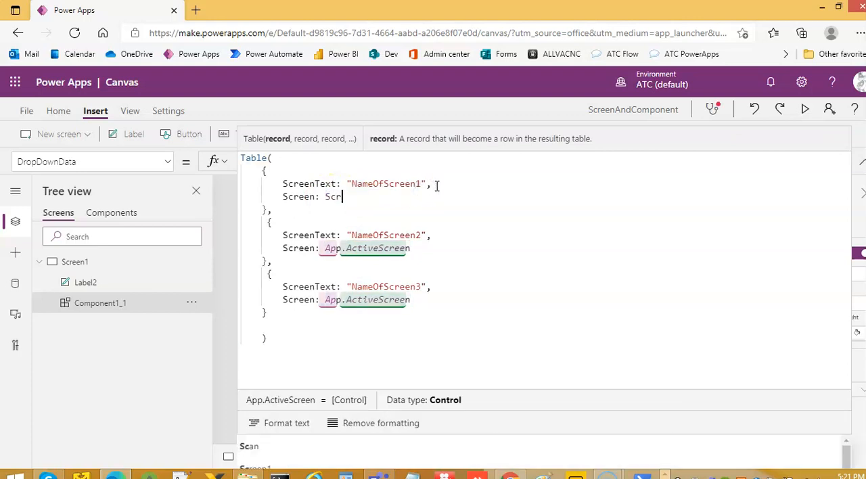
pyautogui.write('een1')
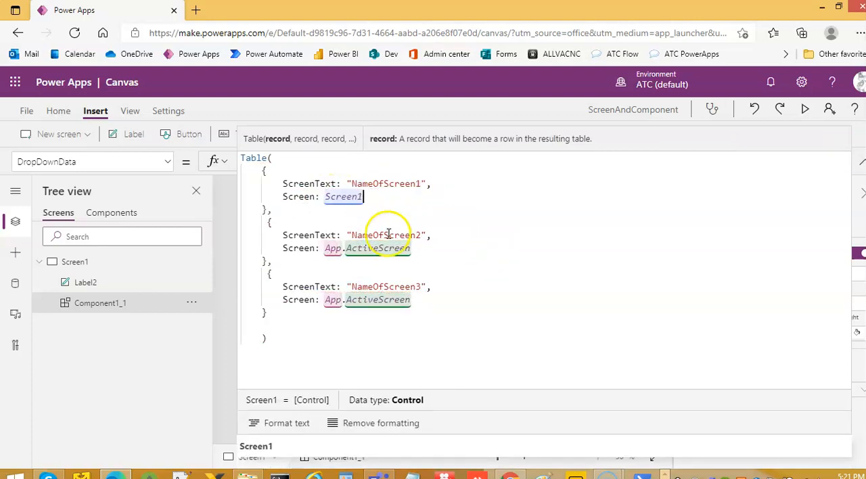
pyautogui.click(378, 247)
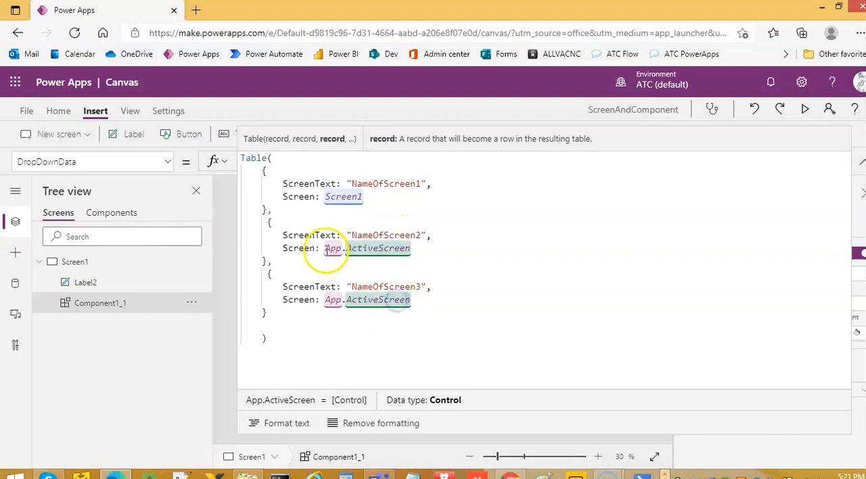
pyautogui.write('Screen: S')
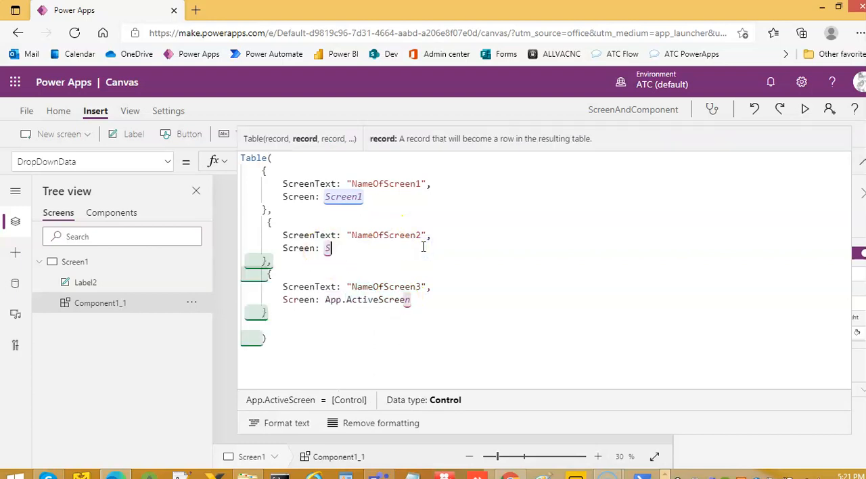
pyautogui.write('creen2')
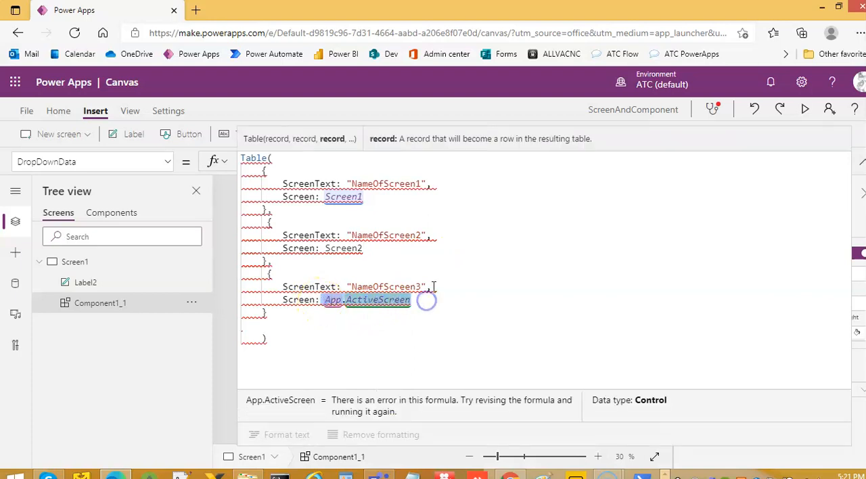
pyautogui.write('Screen')
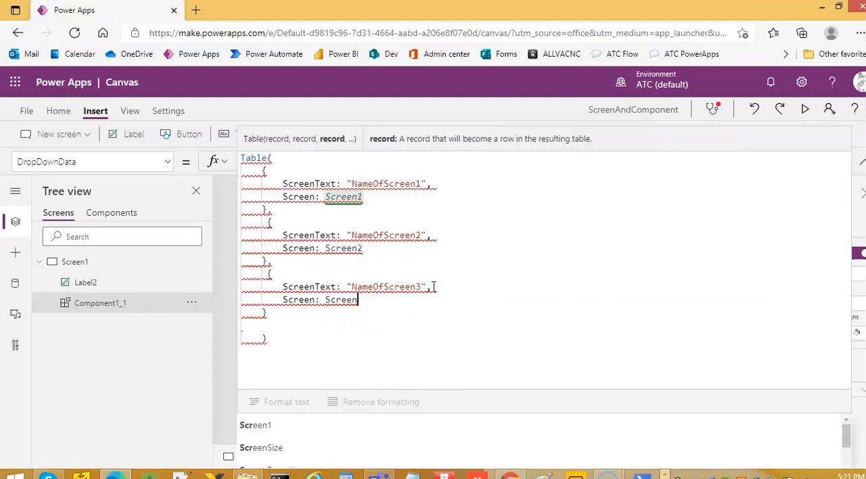
# Commit the edited table and add a new blank screen
pyautogui.click(75, 262)
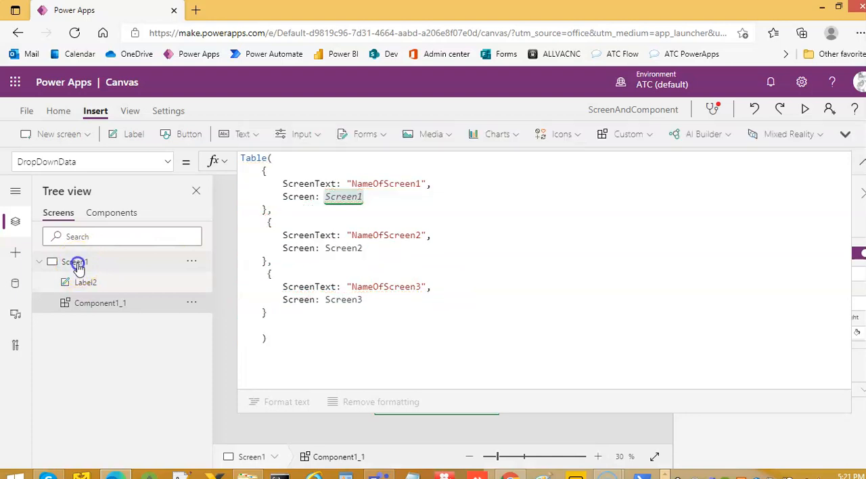
pyautogui.click(59, 134)
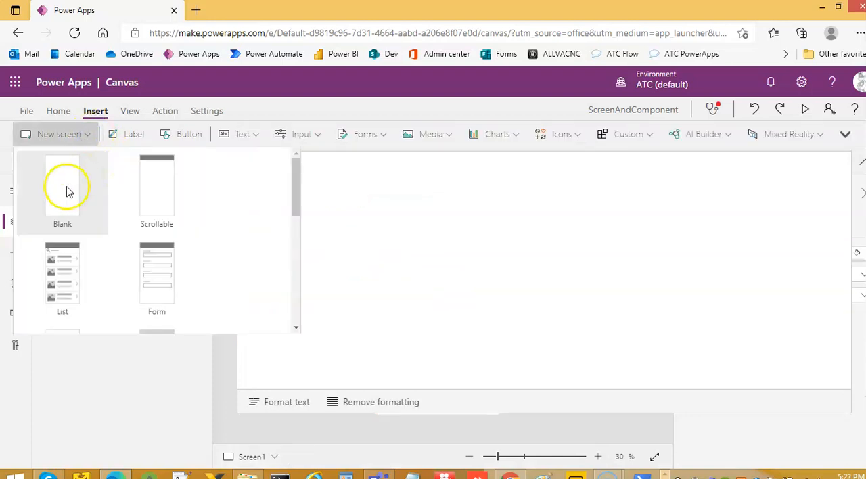
pyautogui.click(63, 186)
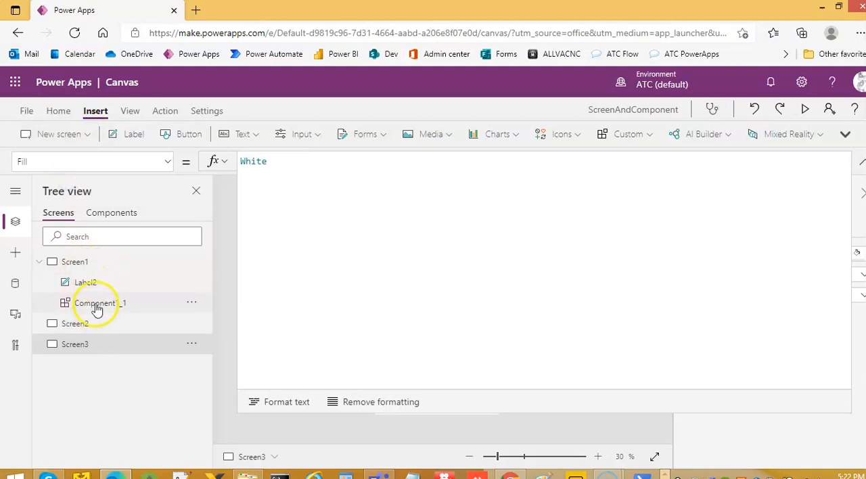
# Select Component1_1 under Screen1 in the Tree view
pyautogui.click(95, 302)
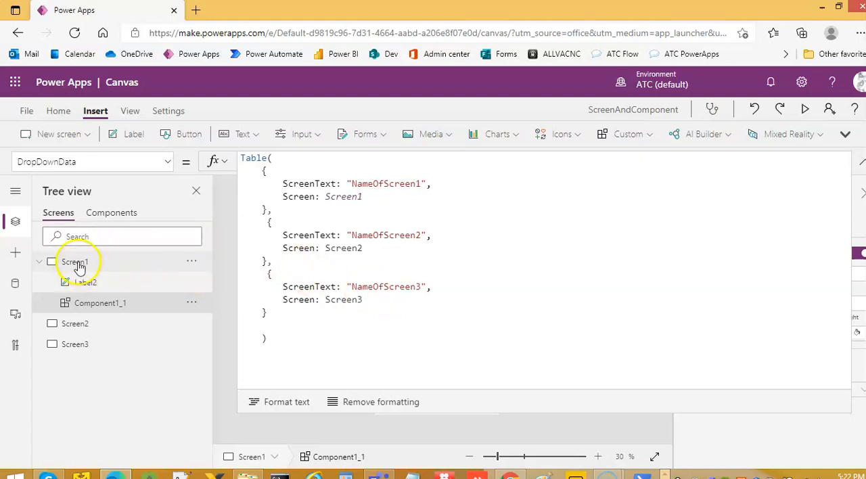
# Return to Component1's dropdown and scroll its property list toward OnChange
pyautogui.click(111, 212)
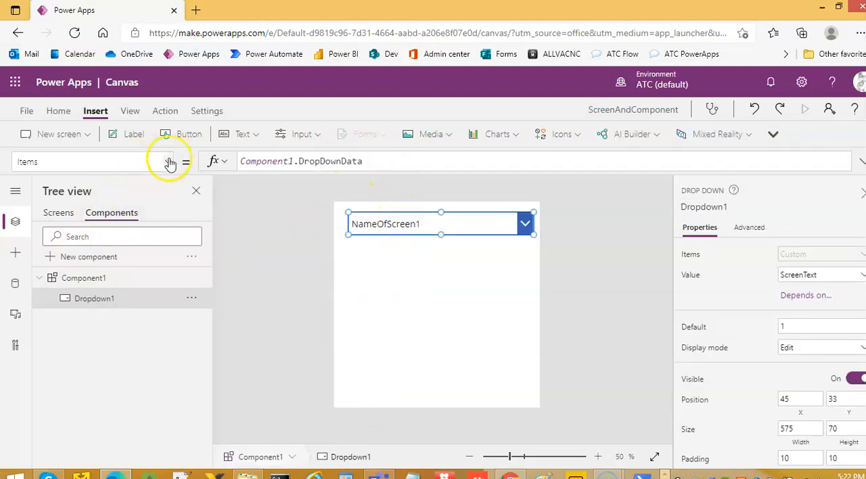
pyautogui.click(167, 161)
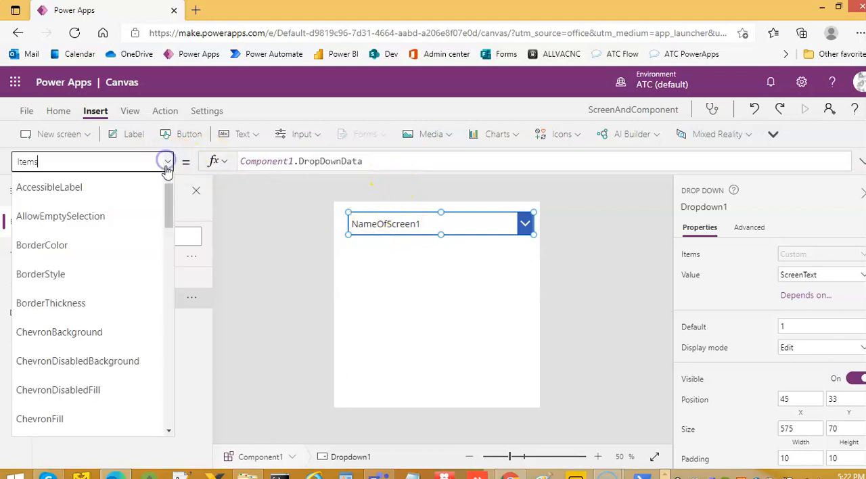
pyautogui.scroll(-3)
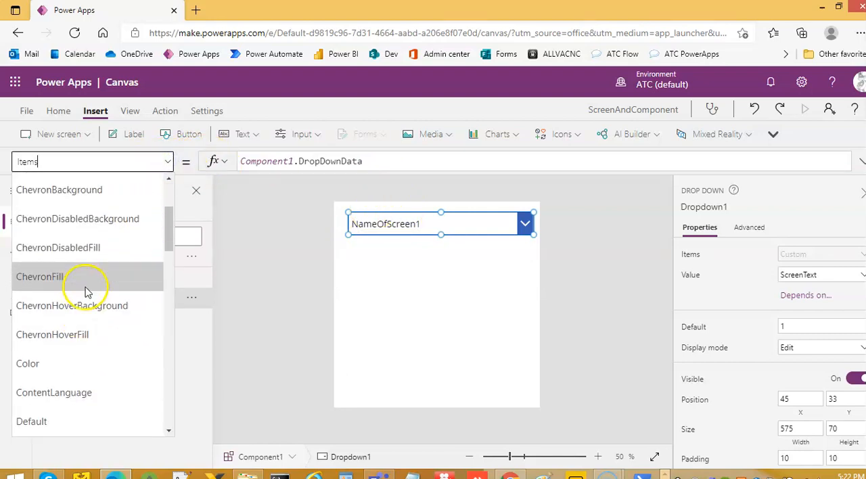
pyautogui.scroll(-3)
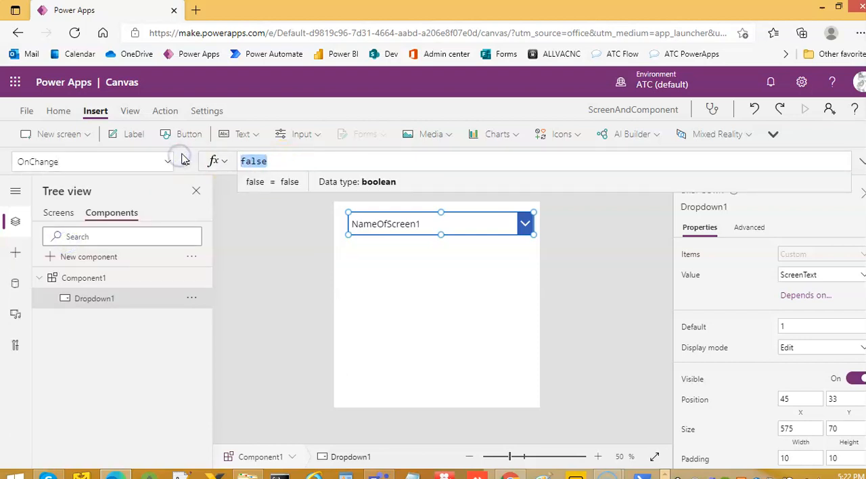
# Set Dropdown1's OnChange to Navigate(Dropdown1.Selected.Screen), then reselect Component1
pyautogui.write('Navigat')
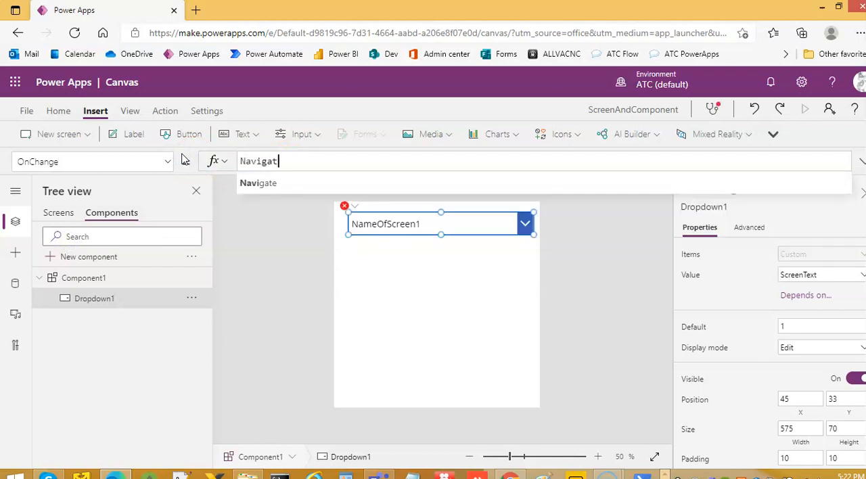
pyautogui.write('e(Dropdown1.Selected')
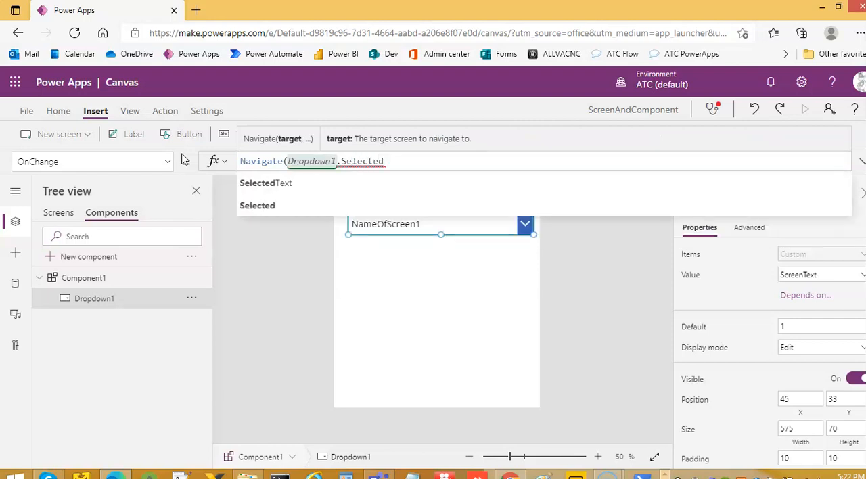
pyautogui.write('.Scree')
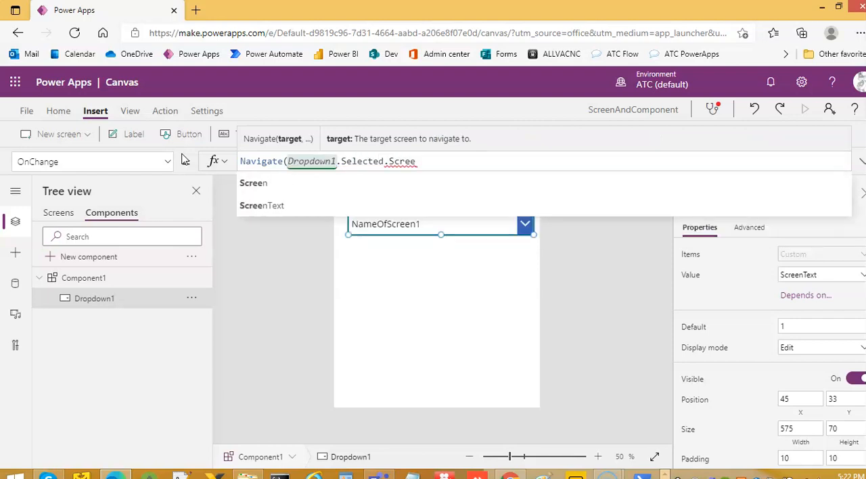
pyautogui.moveTo(253, 183)
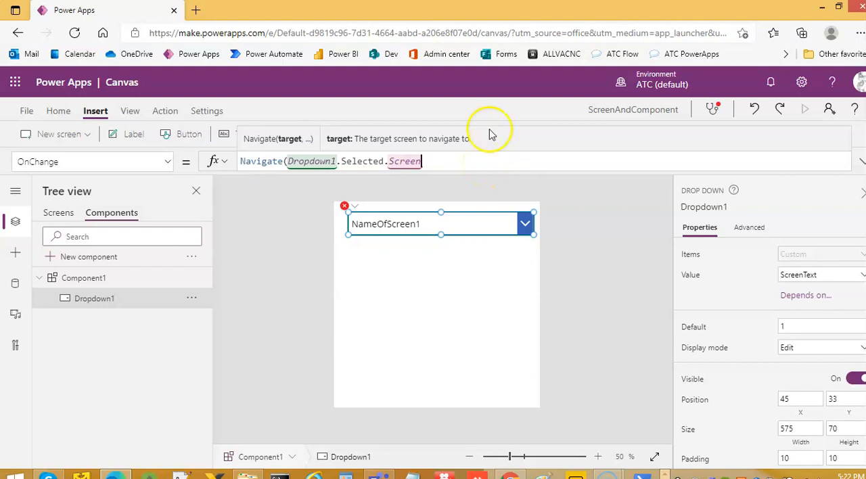
pyautogui.moveTo(112, 278)
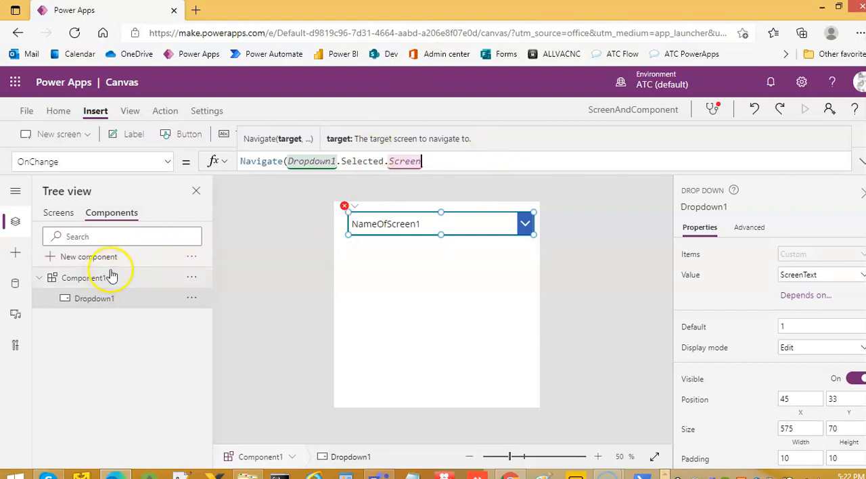
pyautogui.moveTo(428, 223)
pyautogui.write(')')
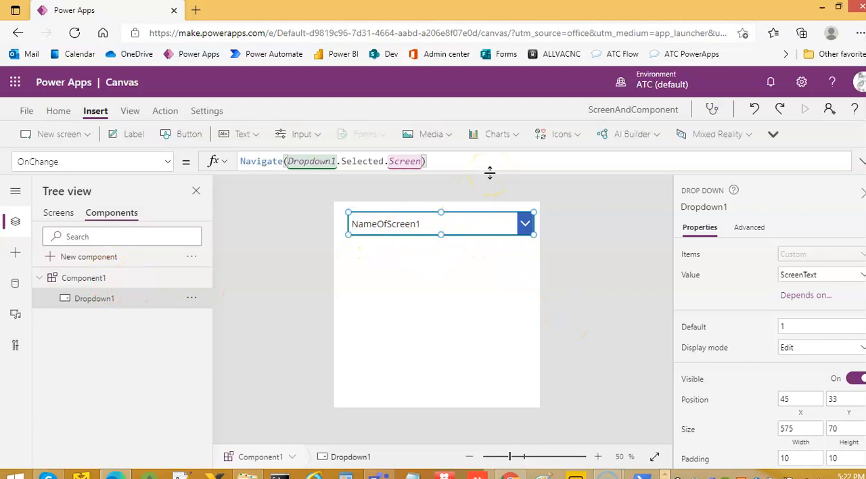
pyautogui.moveTo(154, 298)
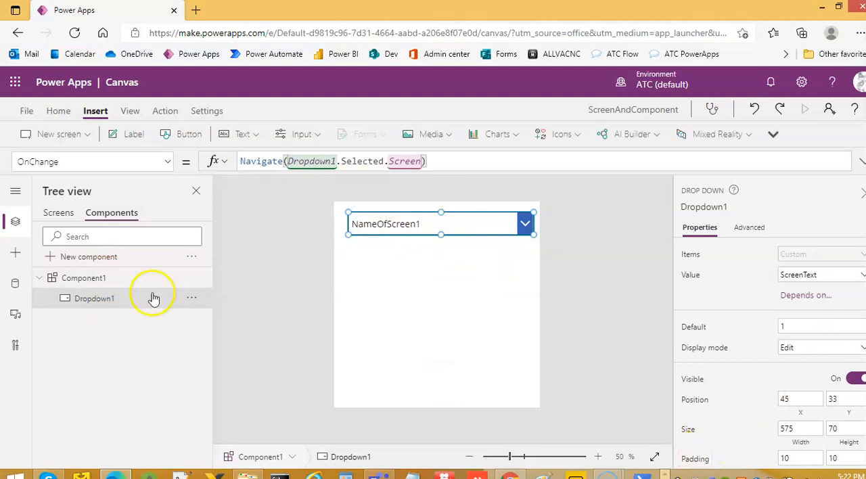
pyautogui.click(83, 277)
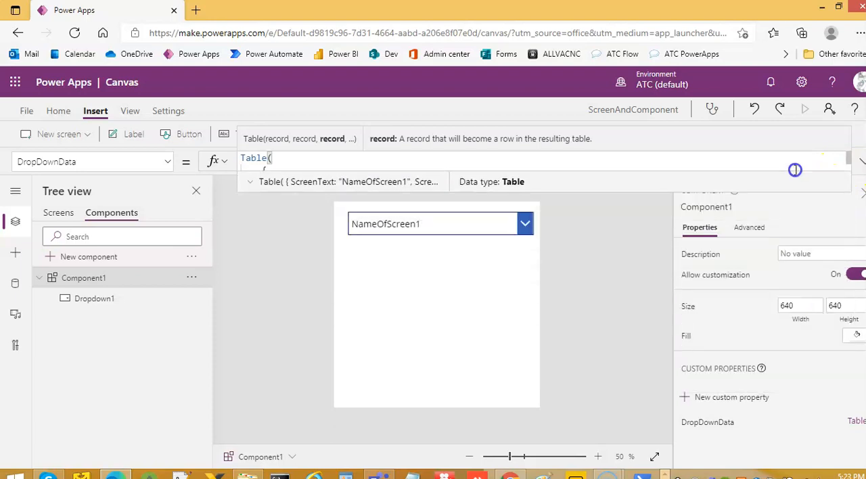
# Check Dropdown1's OnChange, return to the Screens list, and launch the preview
pyautogui.click(433, 223)
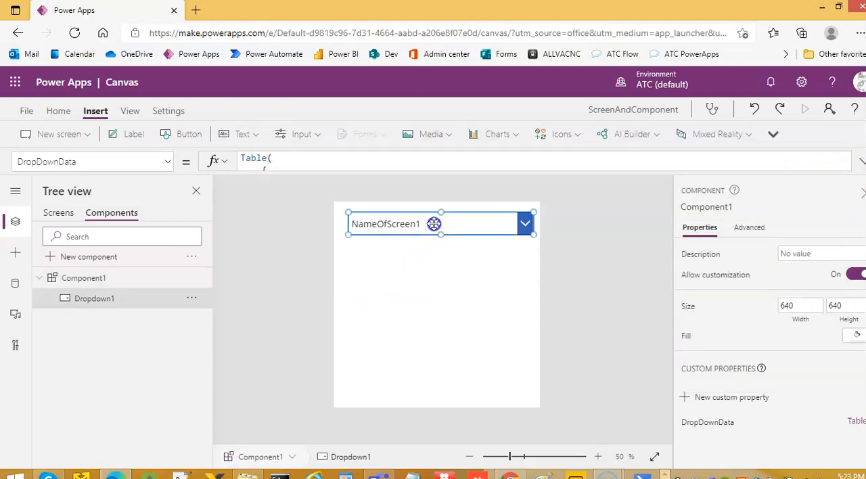
pyautogui.click(433, 224)
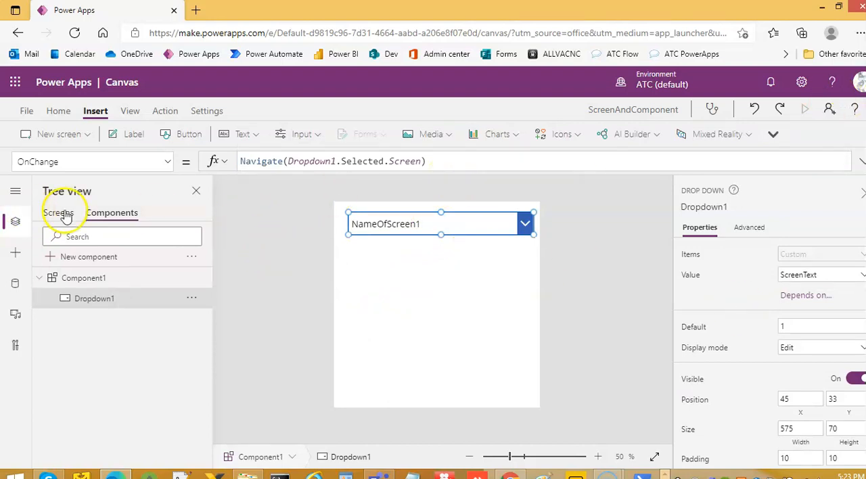
pyautogui.click(58, 212)
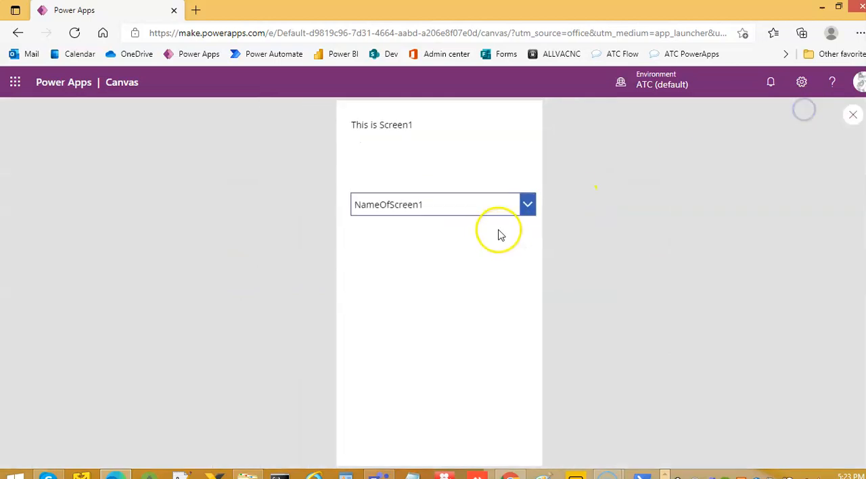
# Try the screen dropdown in preview, then exit and dismiss the 'Did you know?' tip
pyautogui.click(527, 204)
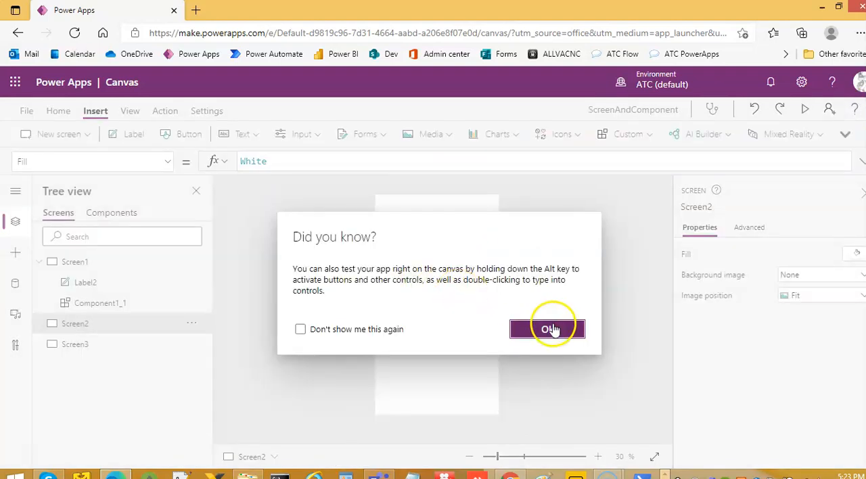
pyautogui.click(547, 329)
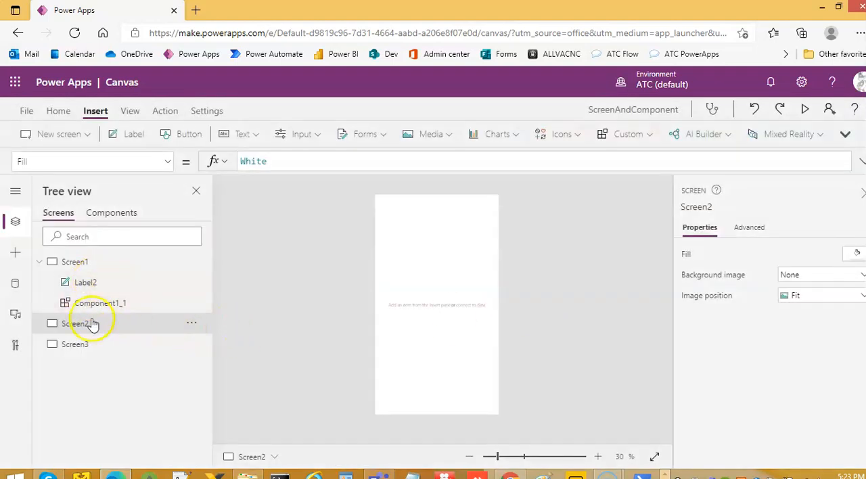
# Add a 'This is Screen2' label to Screen2, then open Screen3
pyautogui.click(133, 133)
pyautogui.write('"Thi')
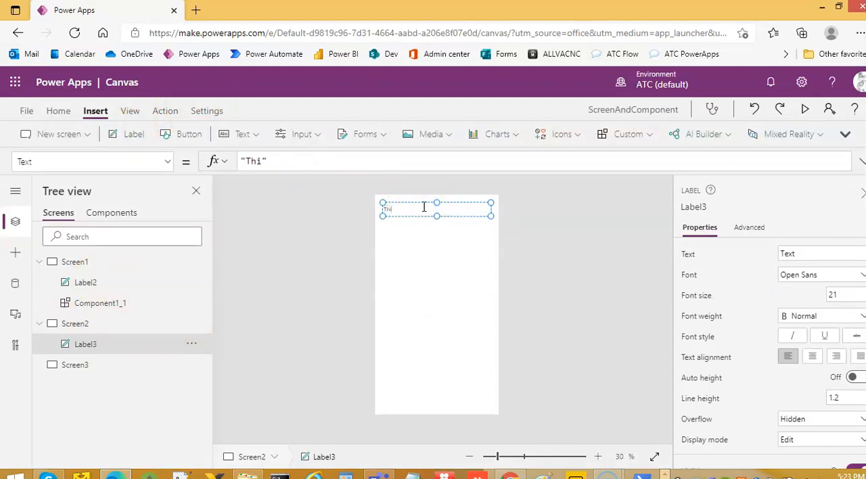
pyautogui.write('s is Screen')
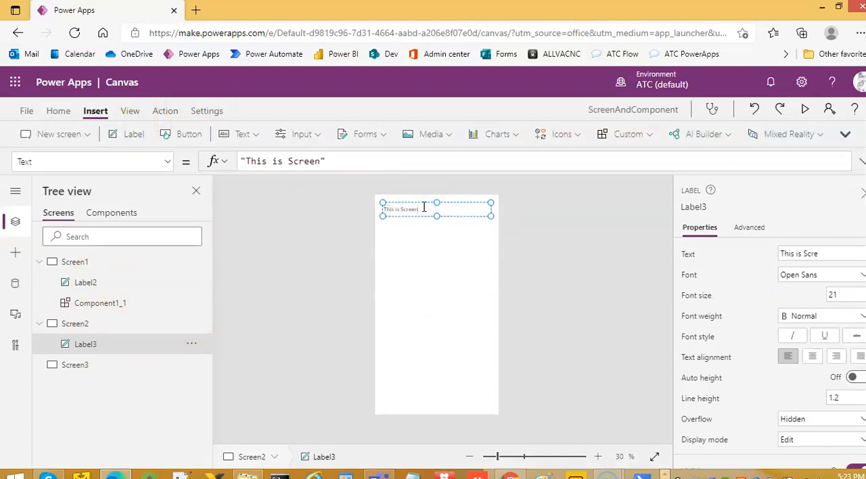
pyautogui.click(75, 364)
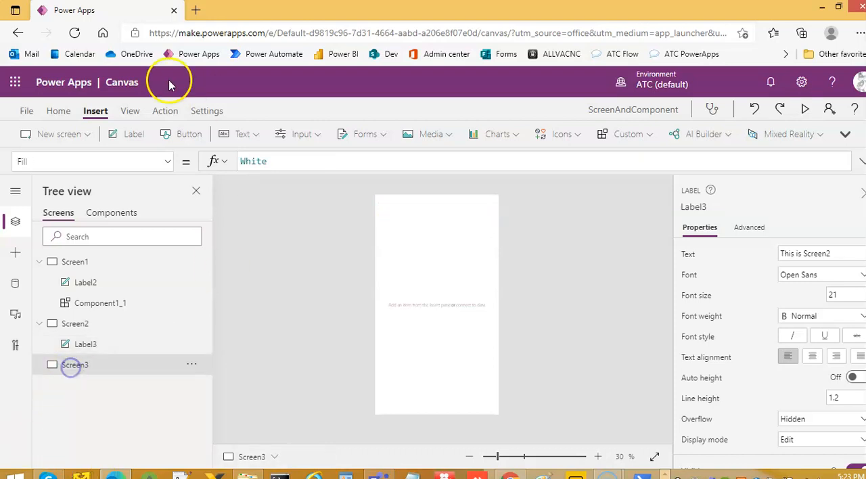
# Insert a label on Screen3 and begin typing 'This is' into it
pyautogui.click(133, 133)
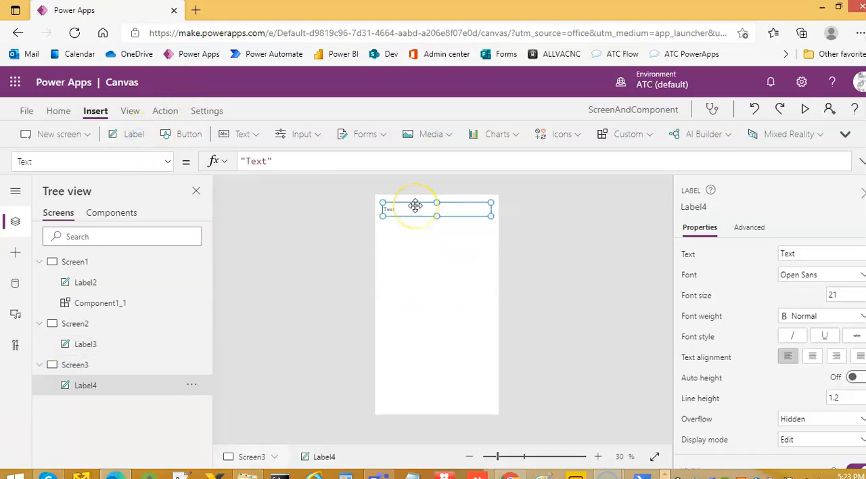
pyautogui.click(134, 134)
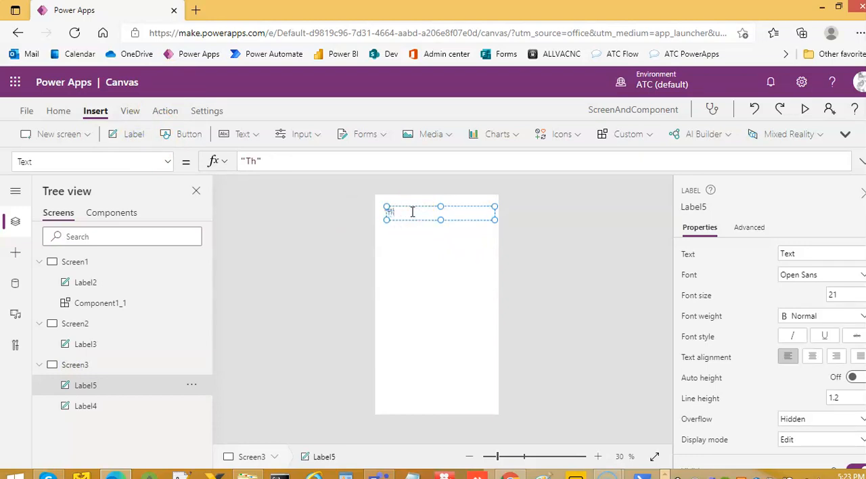
pyautogui.write('This is')
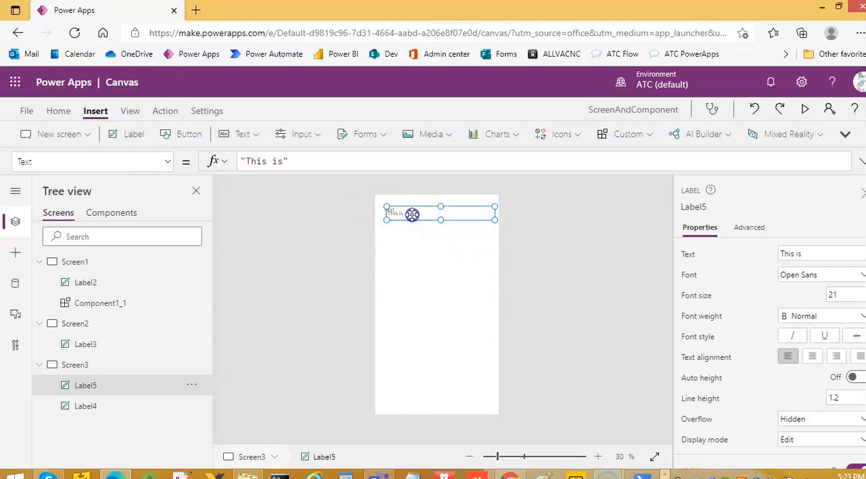
# Clear the label's Text formula and enter "This is Screen3"
pyautogui.click(281, 161)
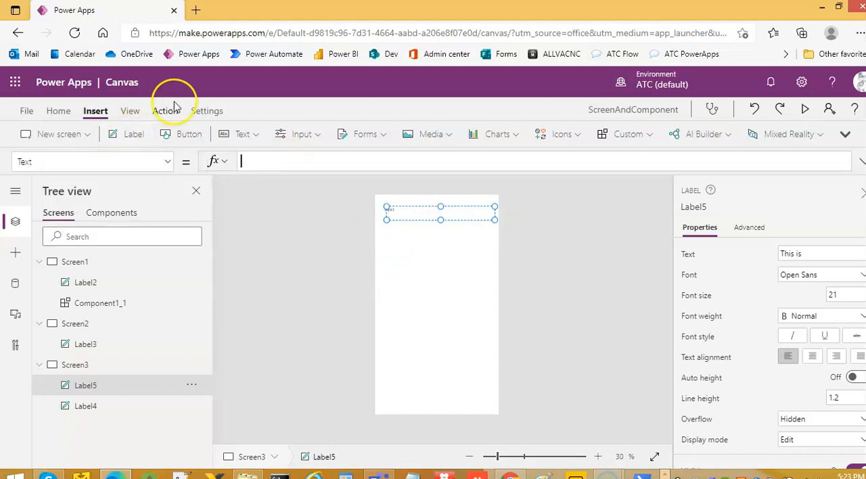
pyautogui.write('"T')
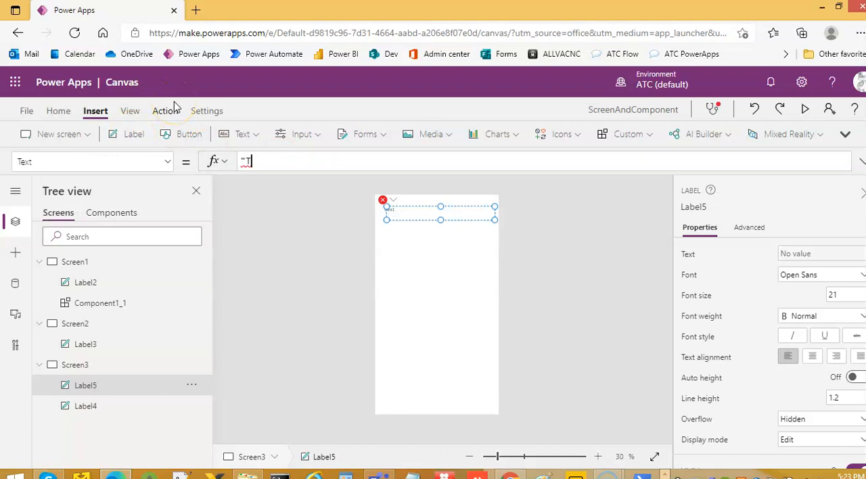
pyautogui.write('This is Scre')
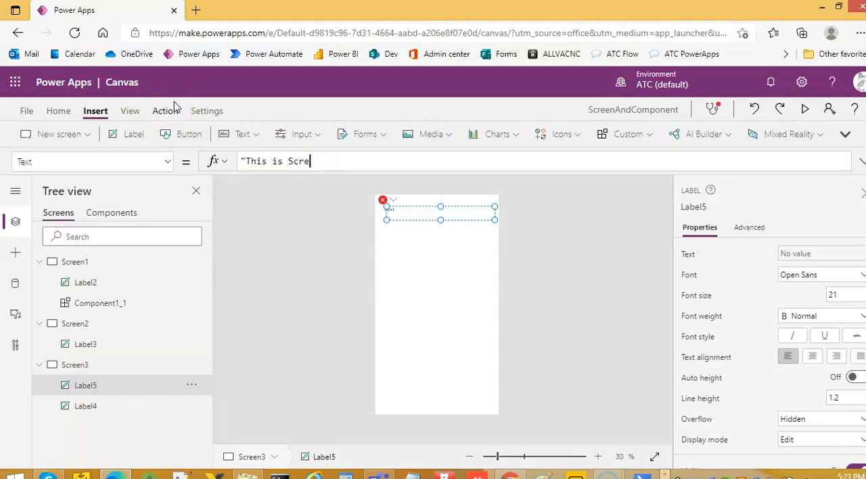
pyautogui.write('en')
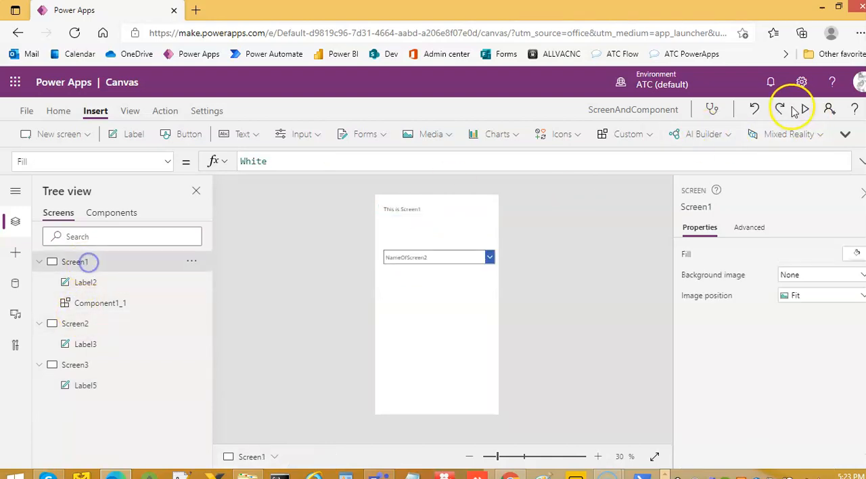
# Preview the app to test screen switching, then exit and dismiss the tip dialog
pyautogui.click(804, 109)
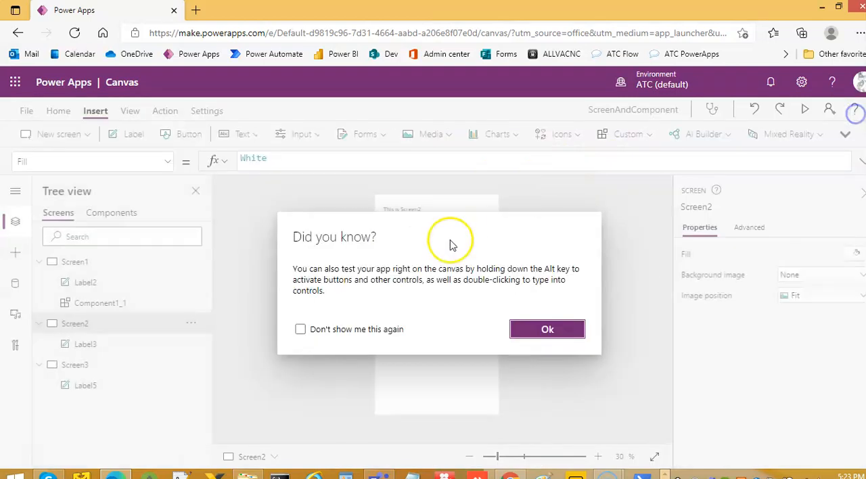
pyautogui.click(547, 329)
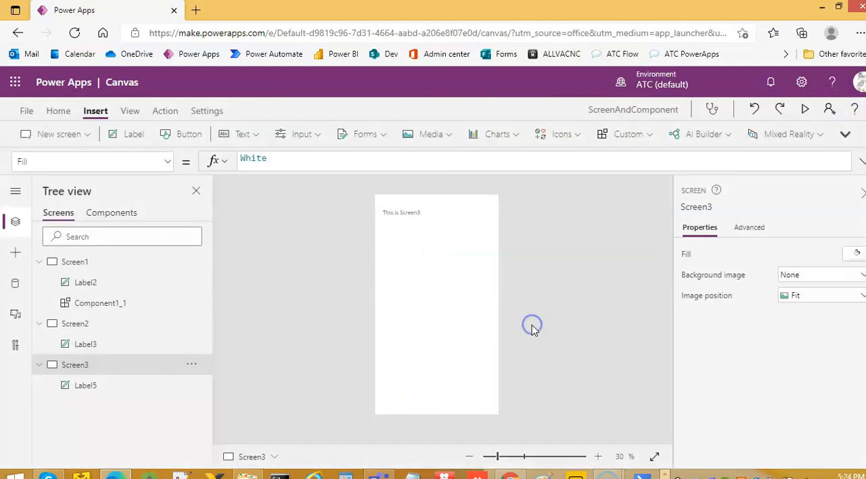
pyautogui.moveTo(533, 328)
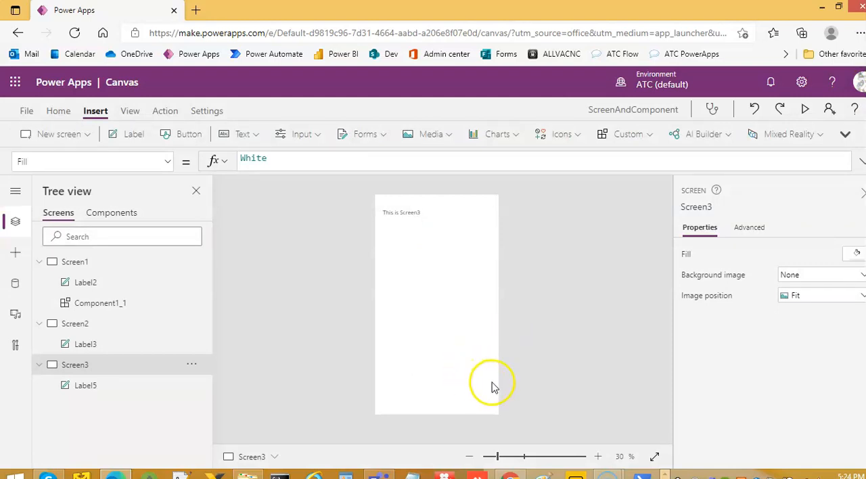
pyautogui.moveTo(30, 454)
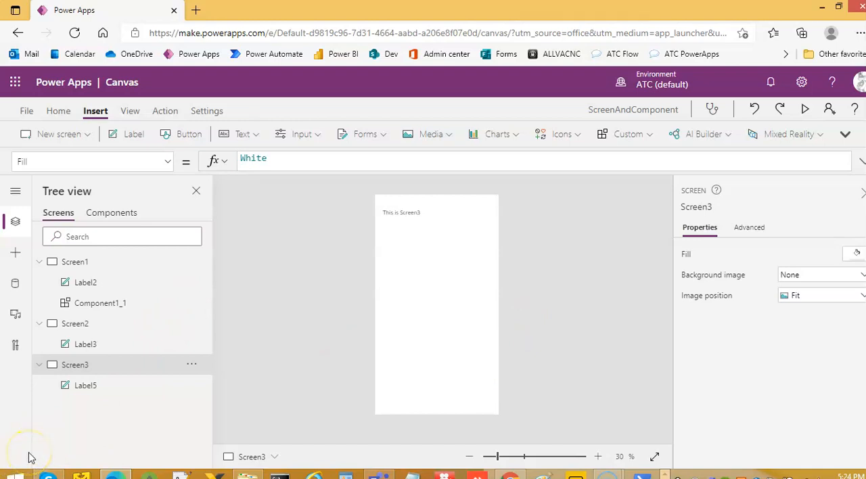